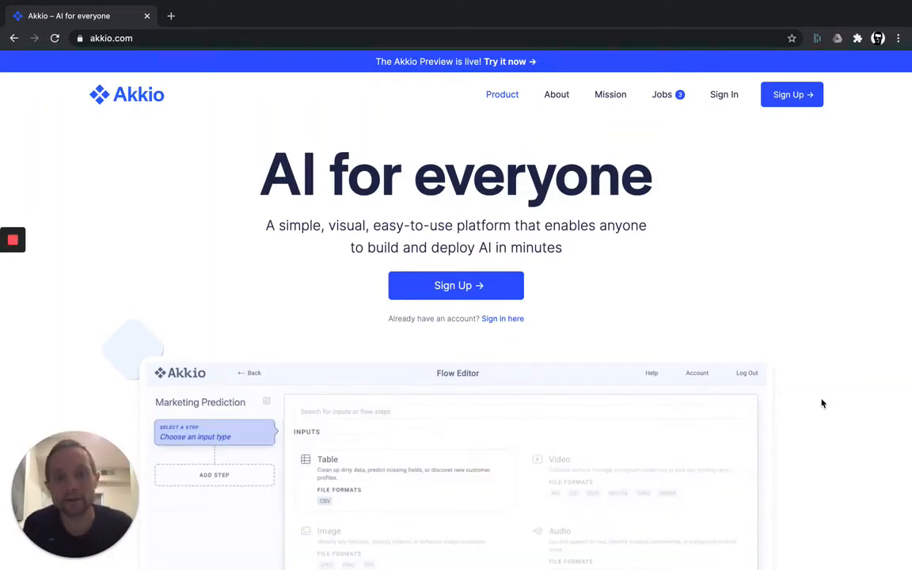
- Sign in from akkio.com to reach the empty All Flows page on app.akk.io
left_click(326, 459)
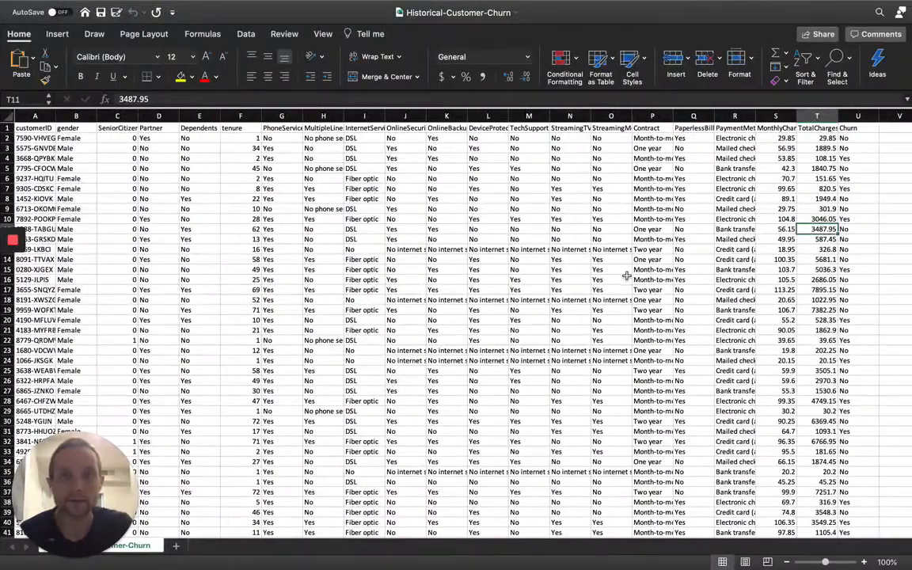
mouse_move(197, 200)
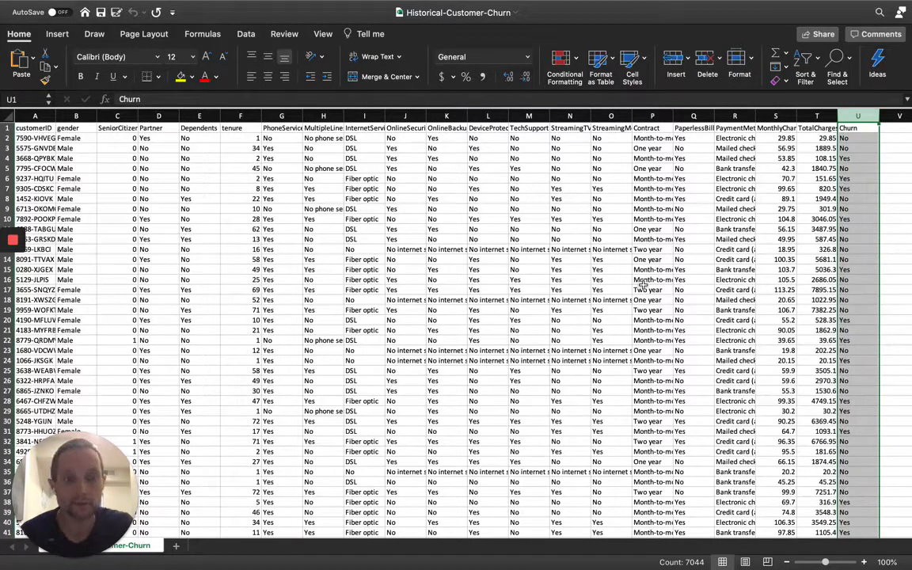
left_click(647, 289)
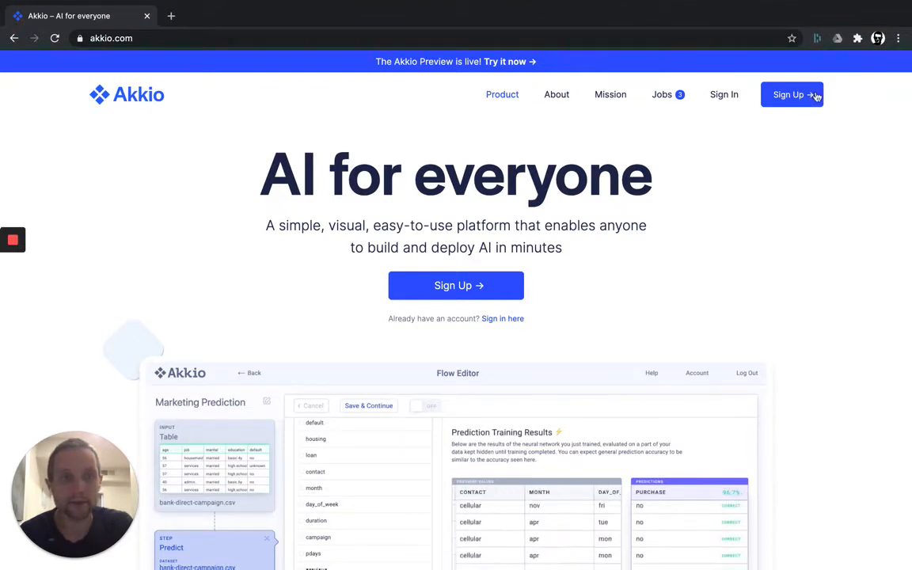
left_click(791, 95)
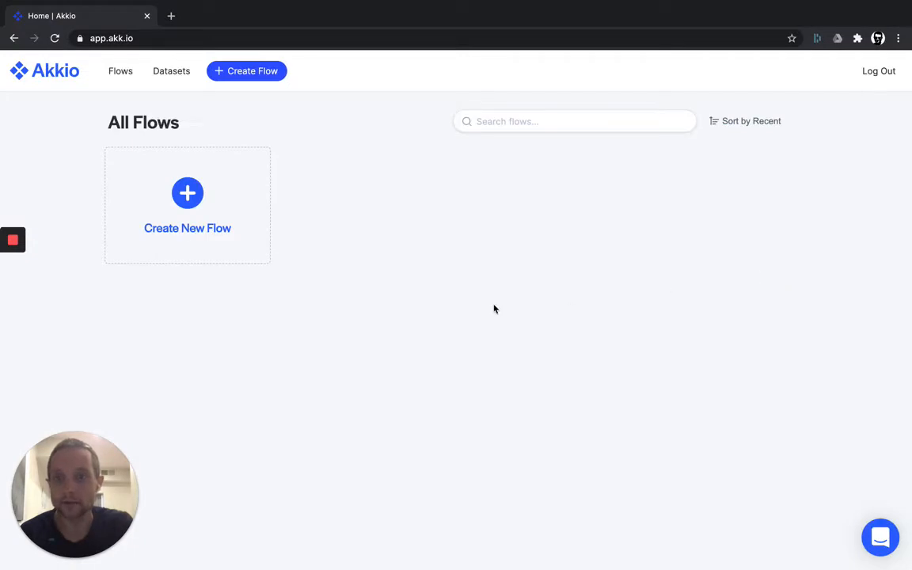
mouse_move(313, 341)
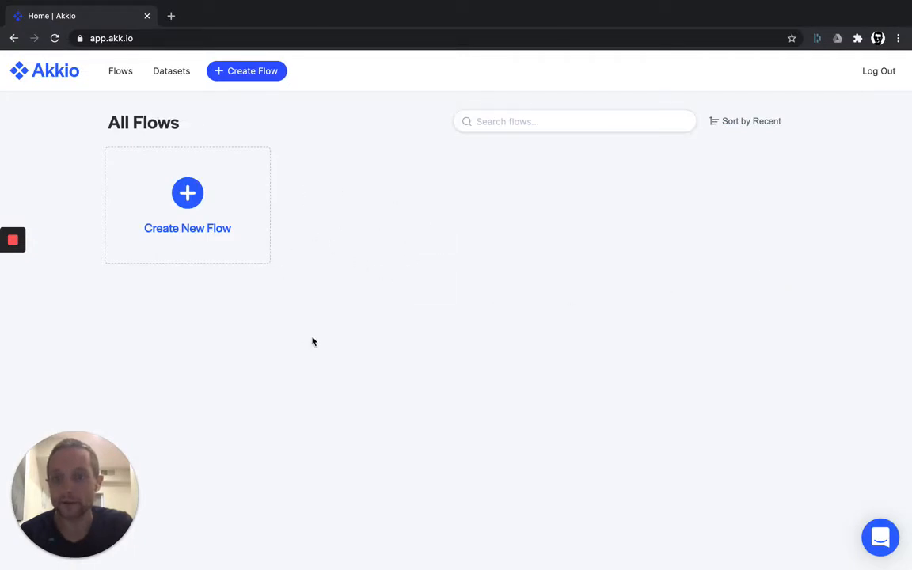
mouse_move(226, 306)
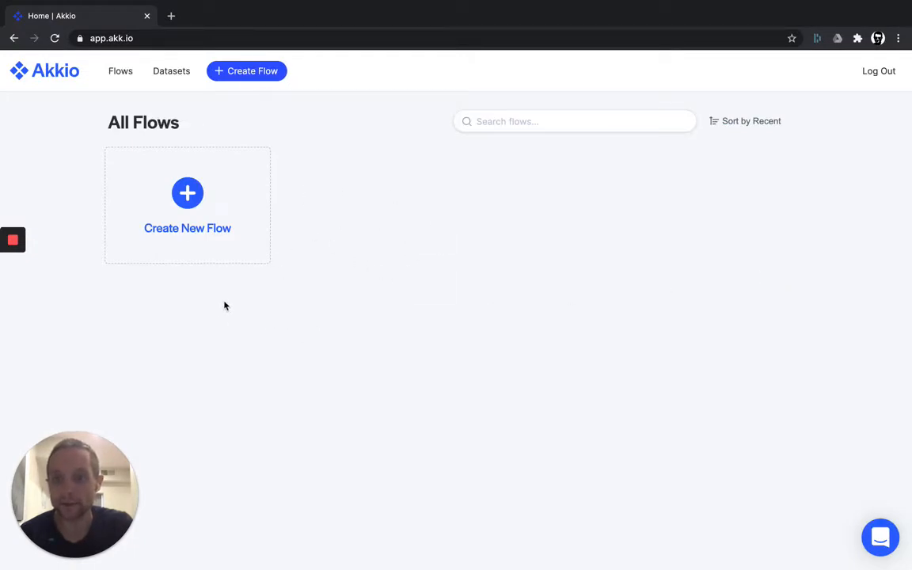
mouse_move(244, 304)
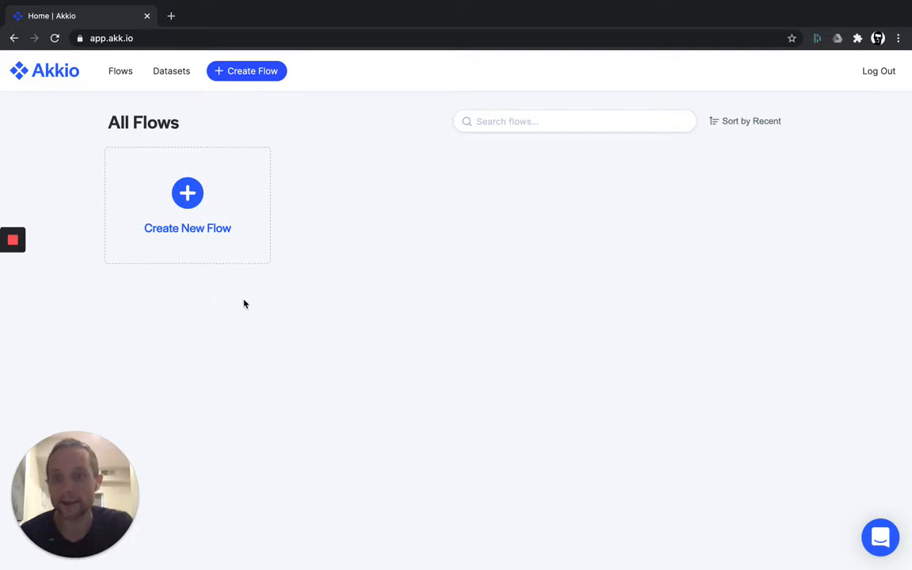
mouse_move(188, 198)
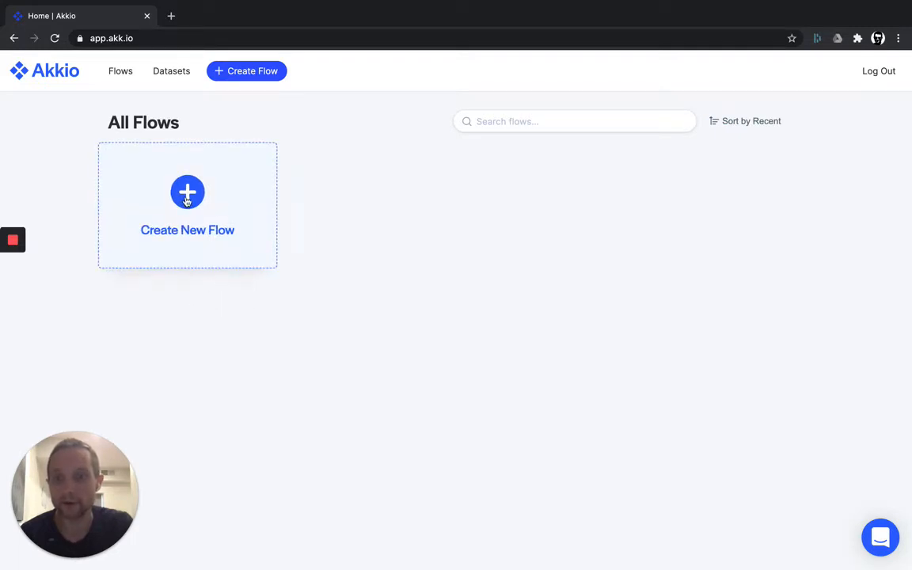
- Create a new flow using the Table (CSV) input, listing two available datasets
left_click(188, 193)
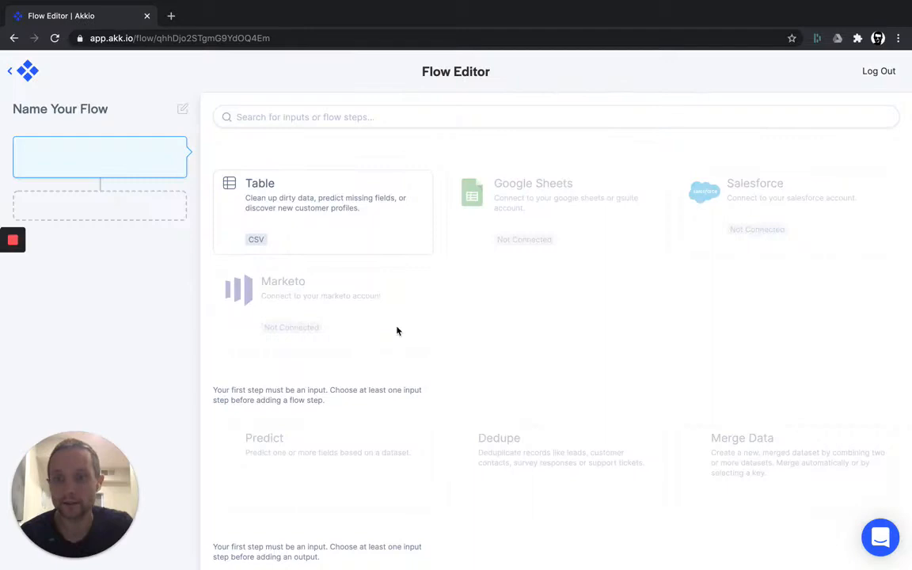
left_click(99, 156)
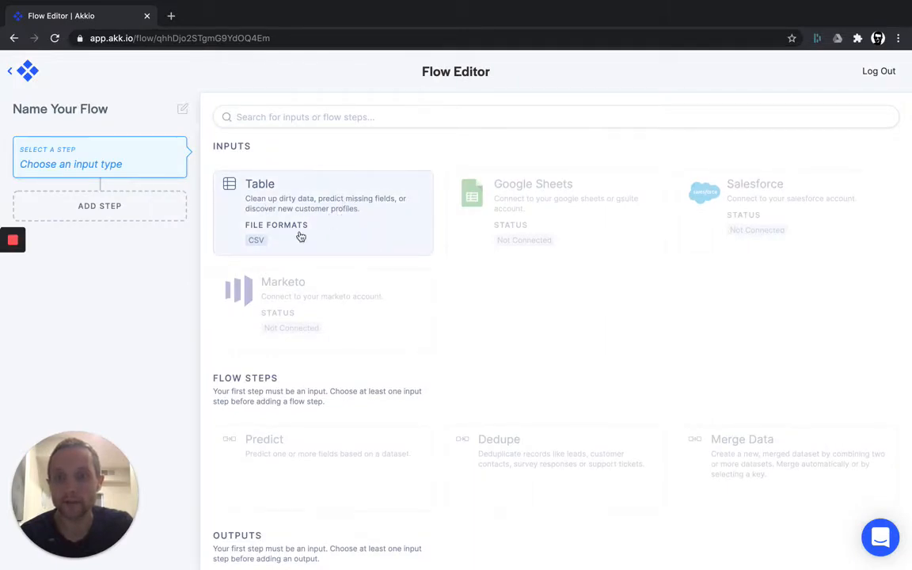
left_click(323, 194)
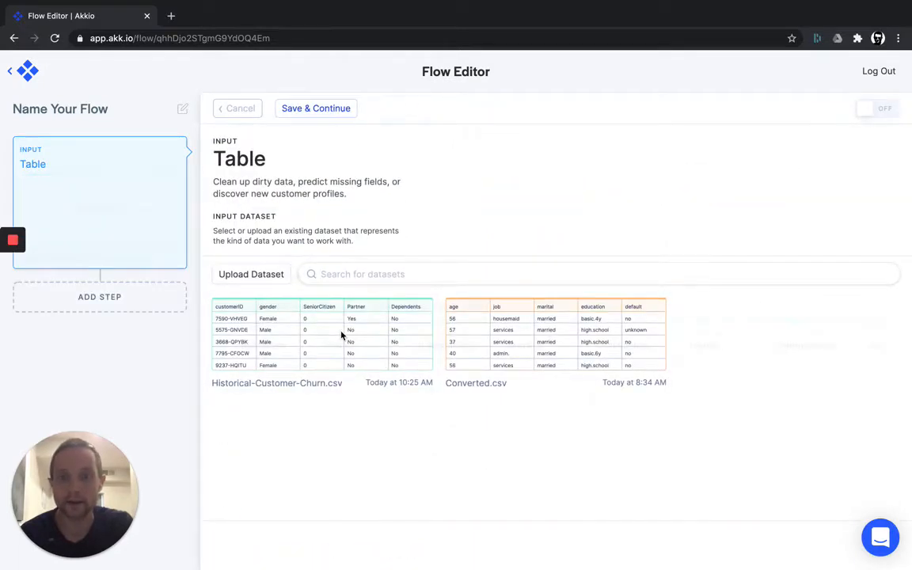
- Load Historical-Customer-Churn.csv (7,044 rows) and preview its columns through Churn
left_click(321, 337)
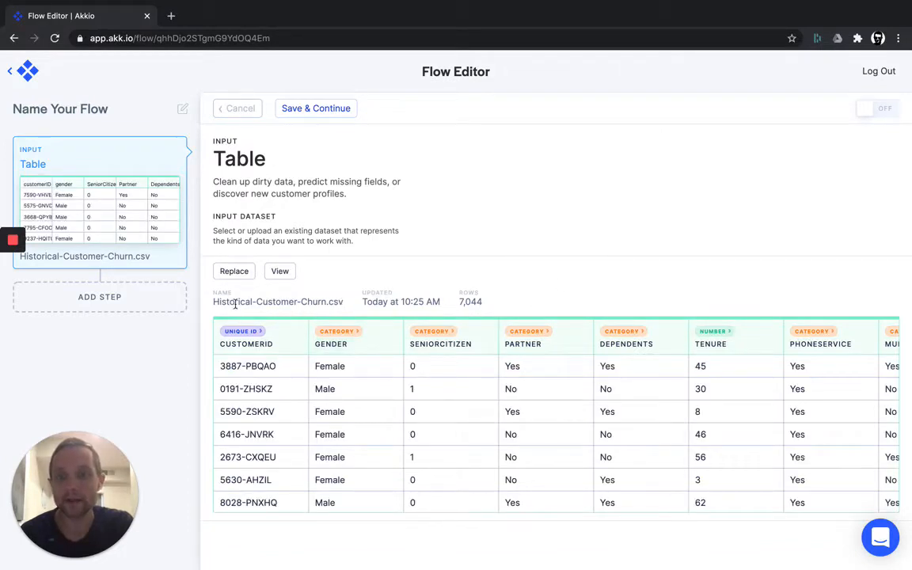
mouse_move(349, 301)
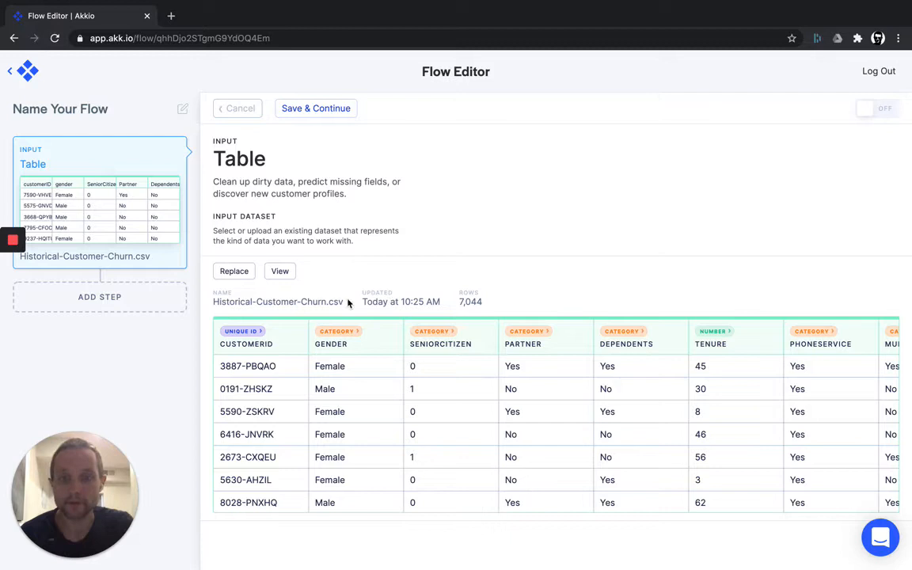
mouse_move(493, 305)
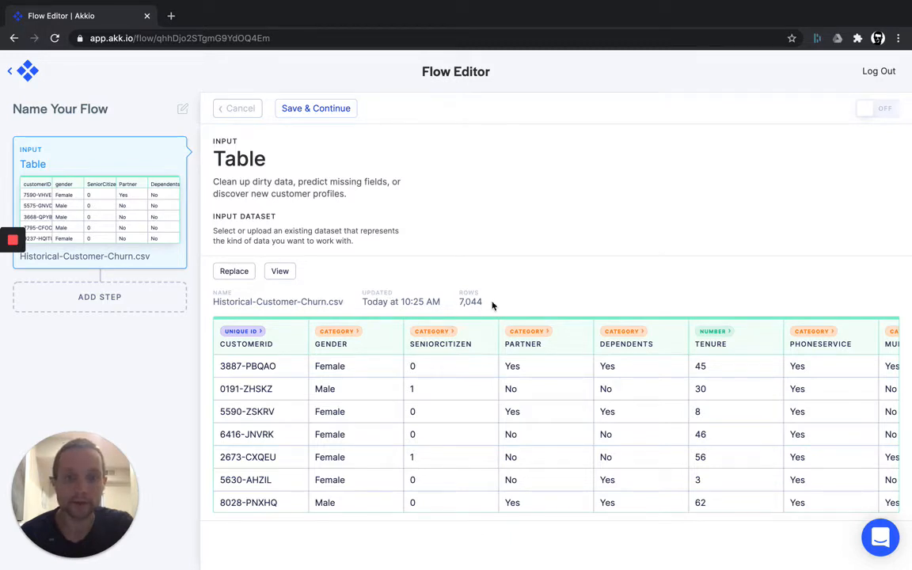
mouse_move(284, 375)
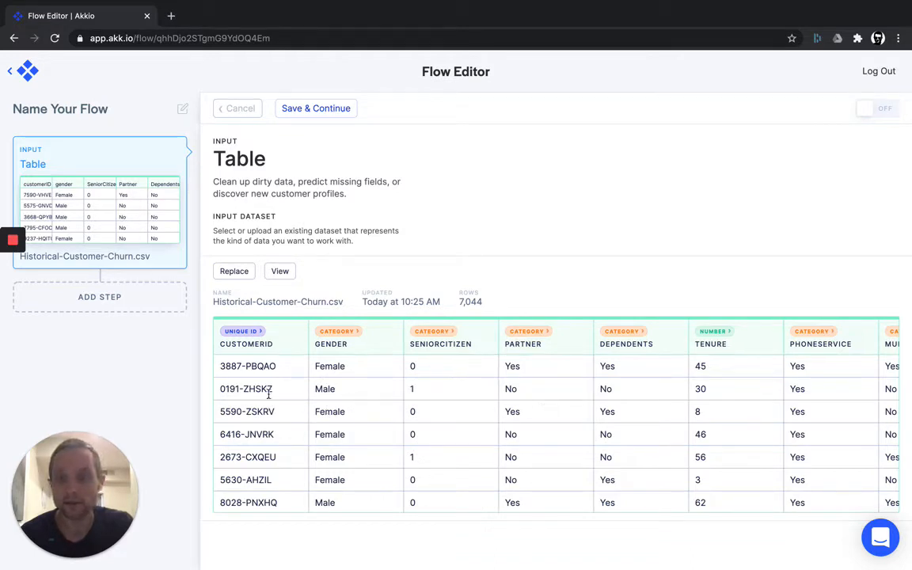
scroll("right", 3)
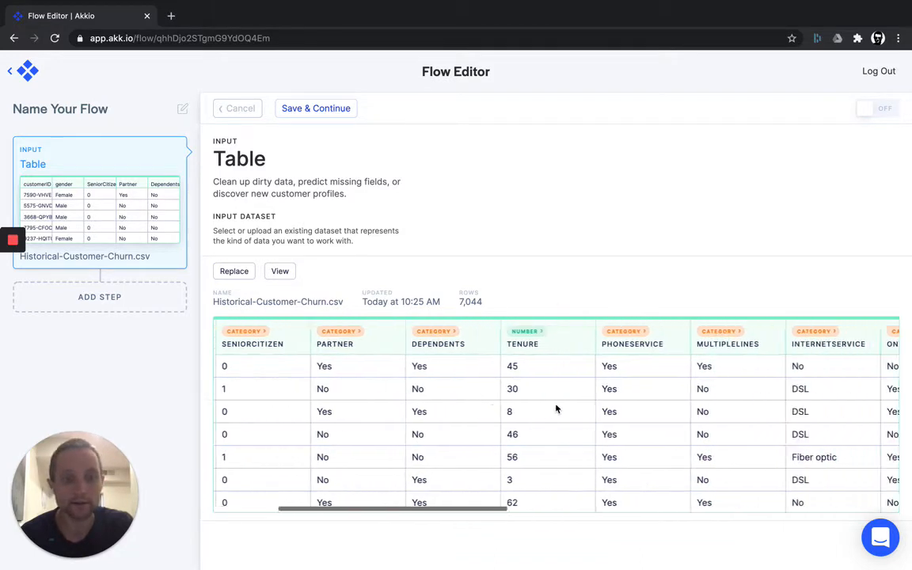
scroll("right", 3)
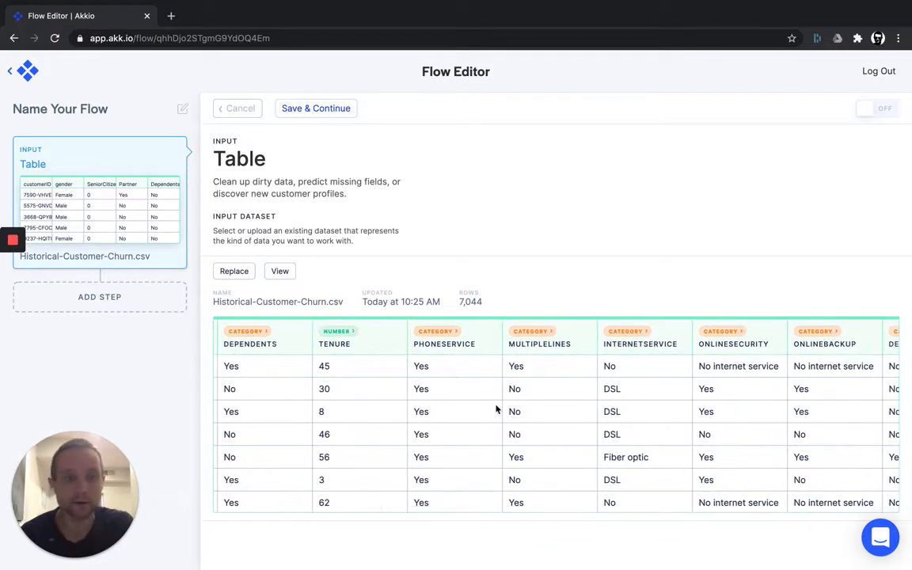
scroll("right", 3)
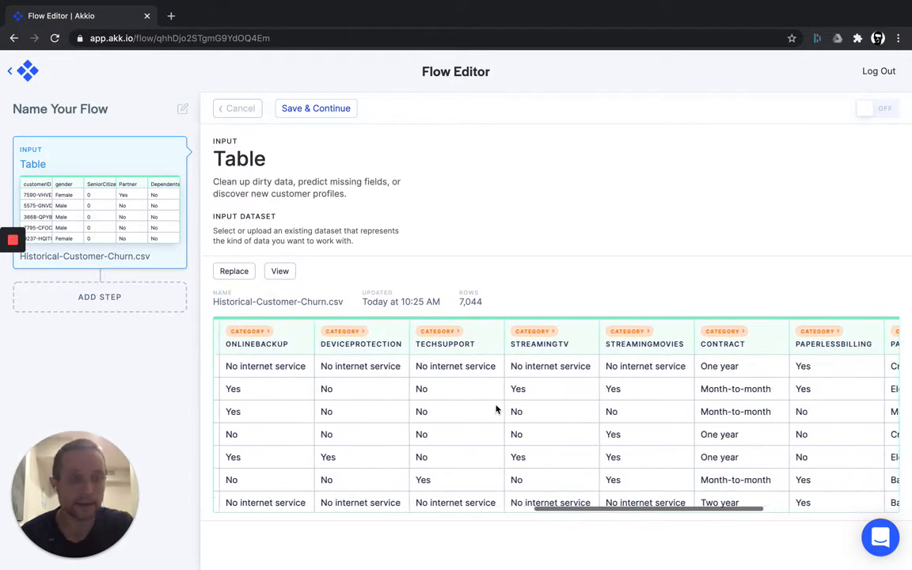
scroll("right", 3)
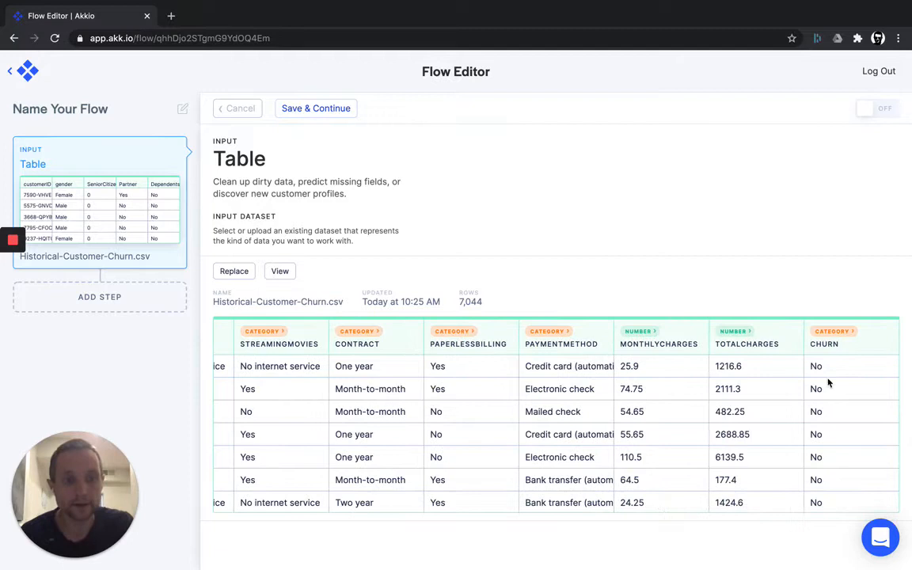
mouse_move(847, 402)
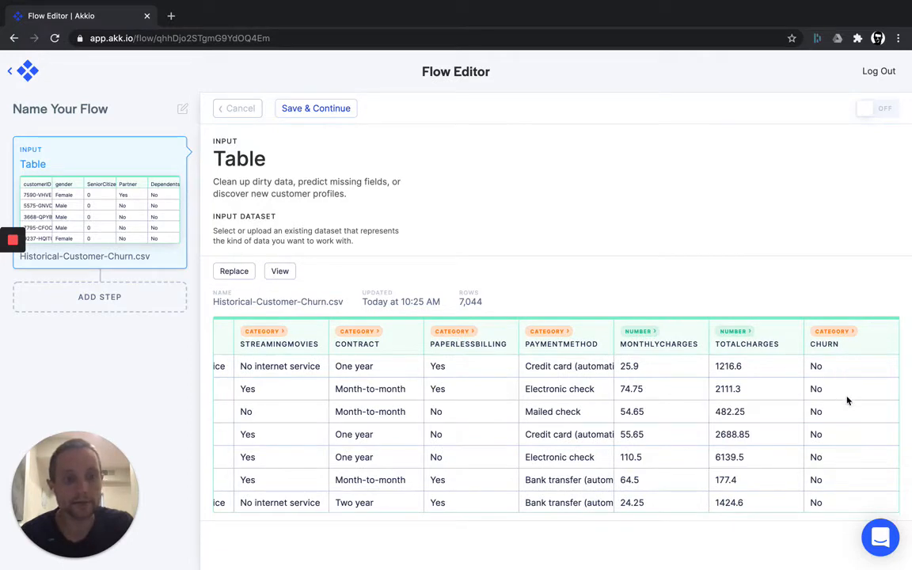
mouse_move(456, 419)
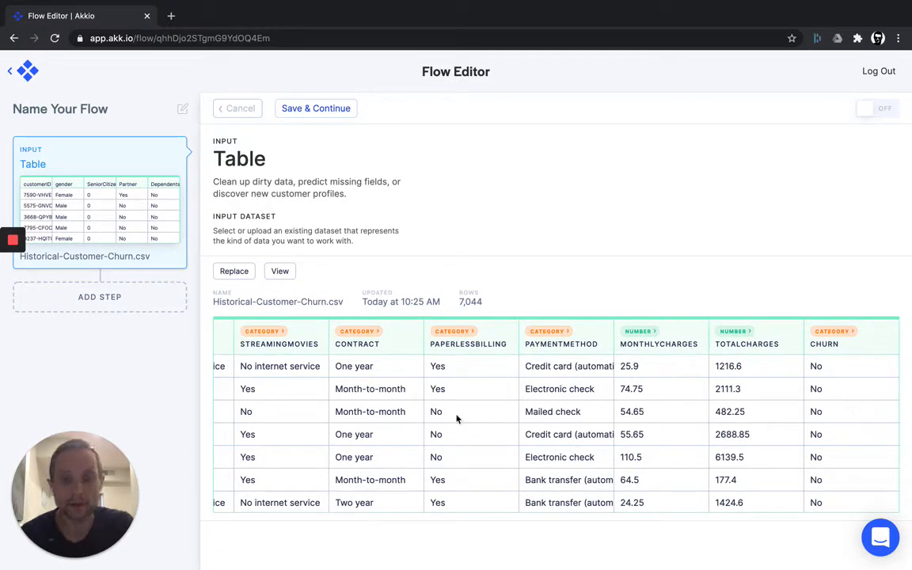
mouse_move(120, 341)
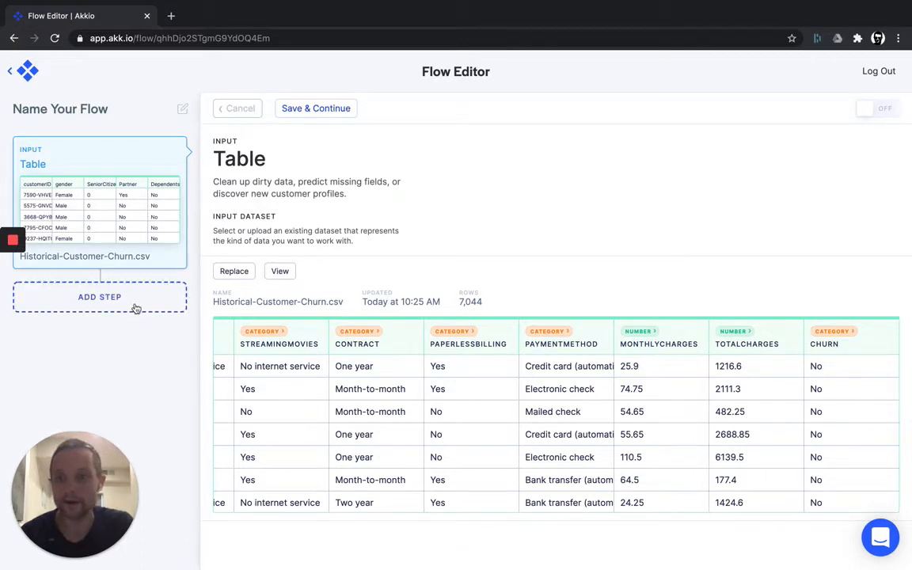
- Add a Predict step targeting the Churn field, producing a 77.32% accurate model
left_click(100, 297)
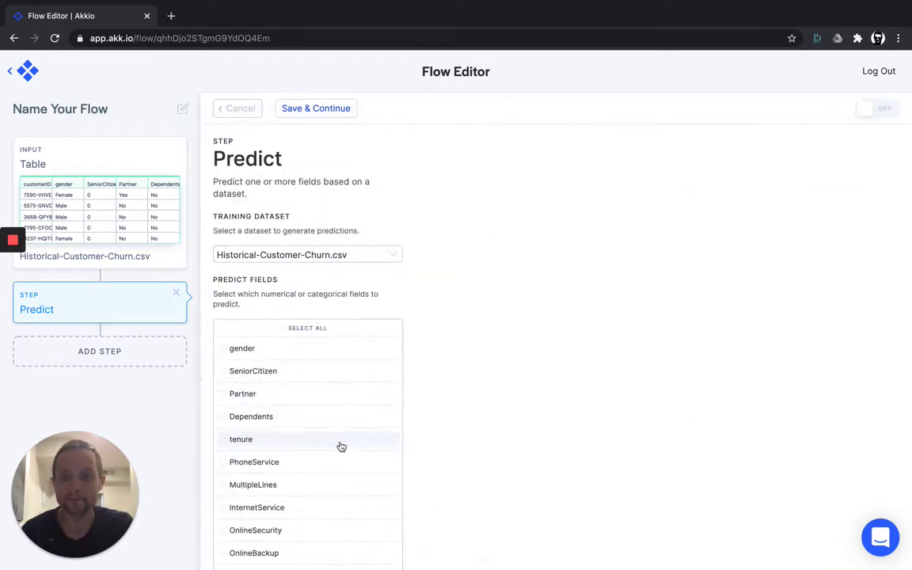
scroll("down", 3)
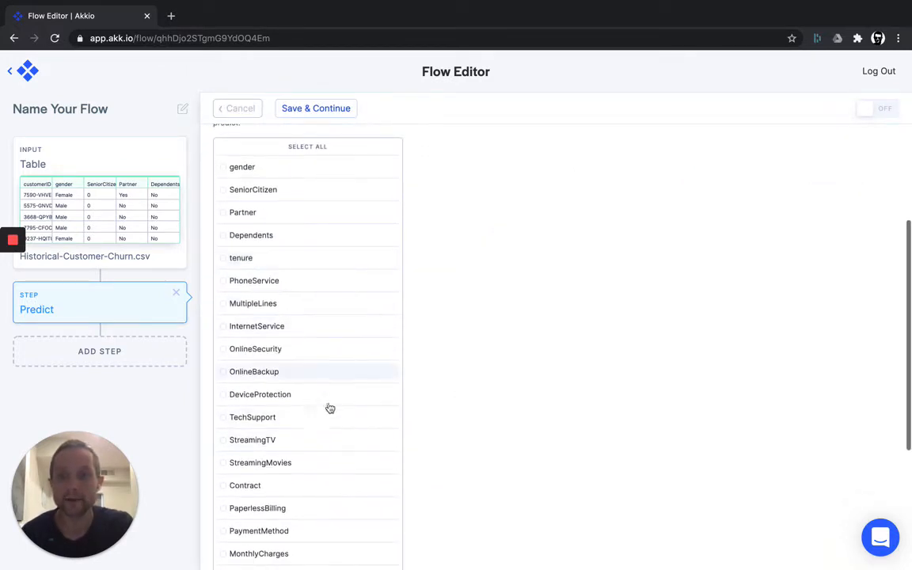
scroll("down", 3)
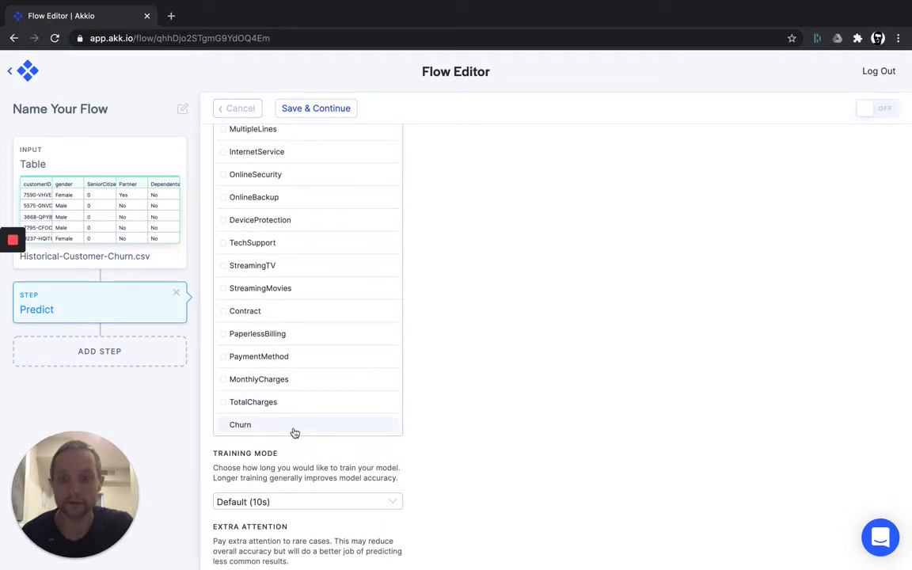
left_click(240, 424)
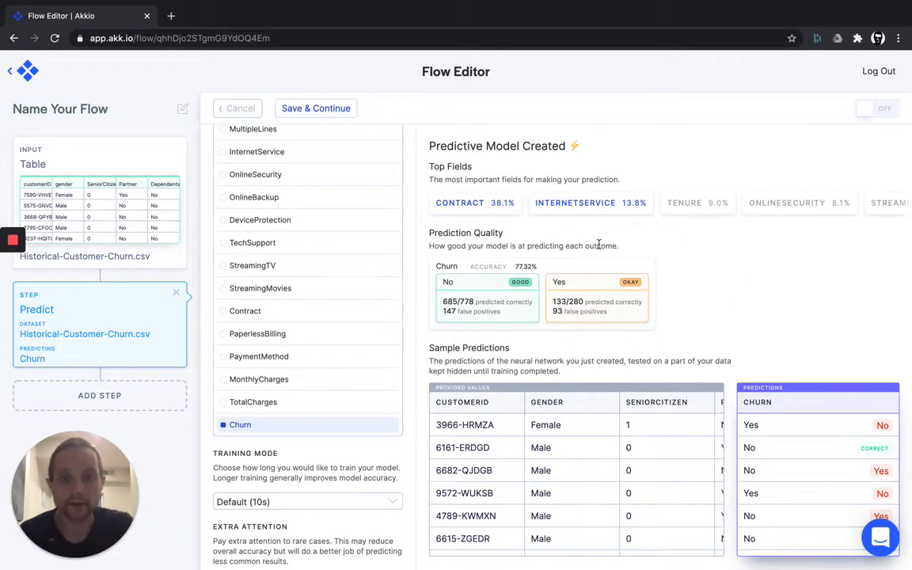
mouse_move(481, 227)
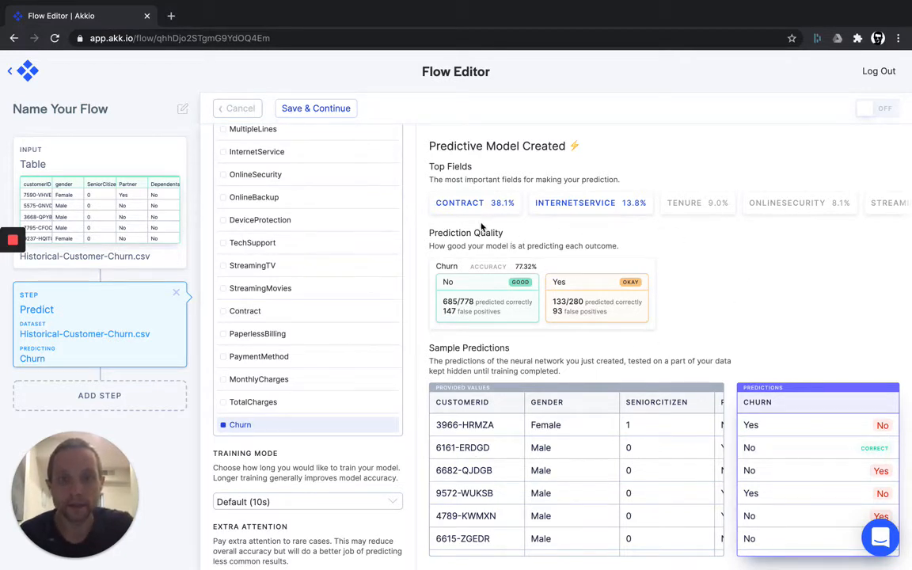
mouse_move(526, 235)
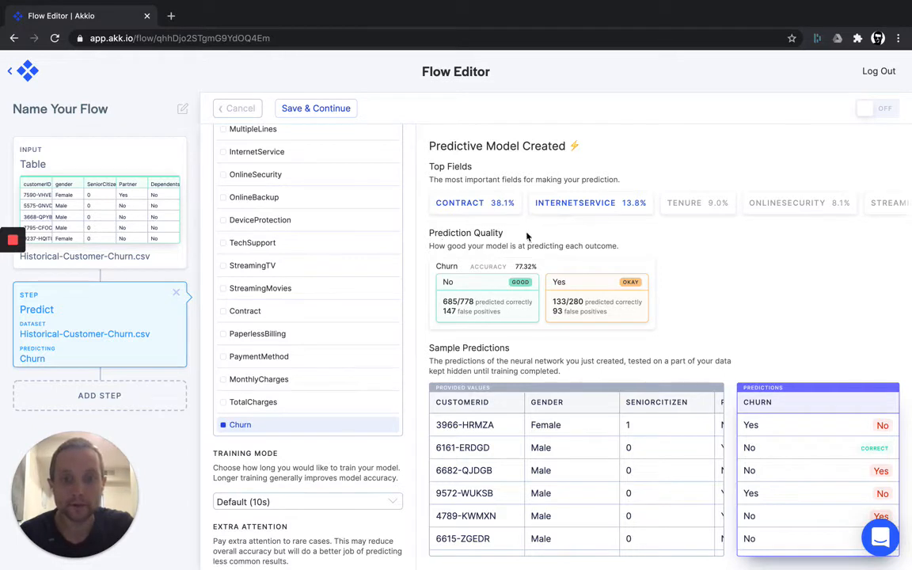
mouse_move(682, 288)
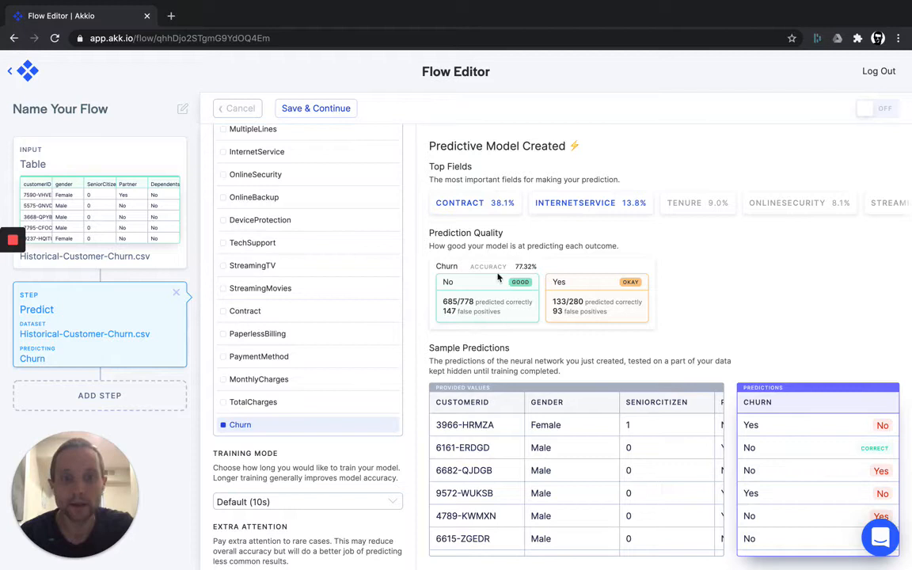
mouse_move(536, 267)
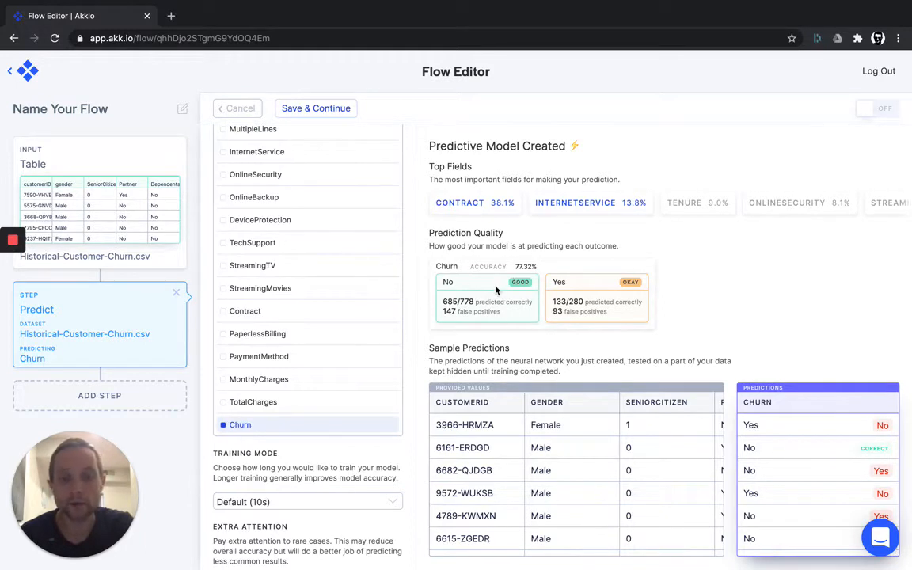
mouse_move(606, 281)
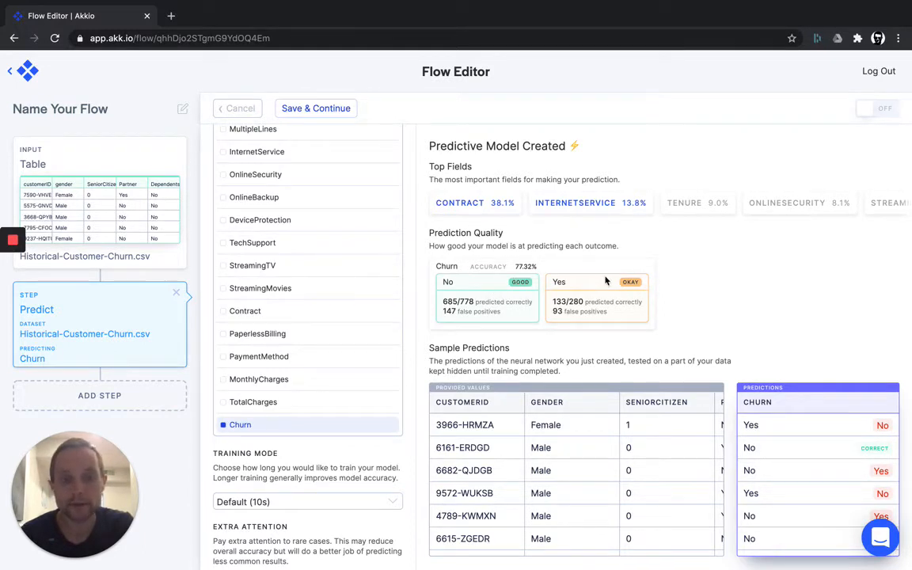
mouse_move(564, 302)
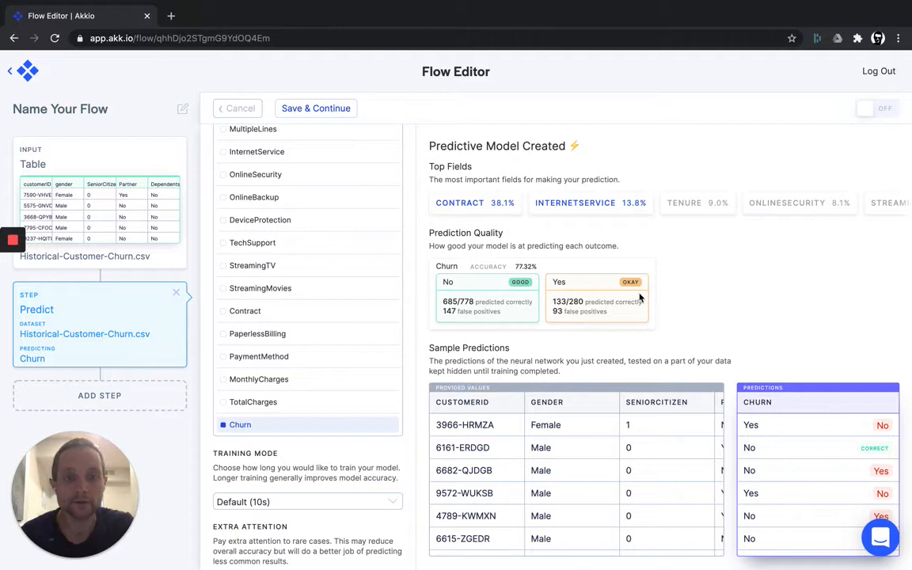
mouse_move(657, 296)
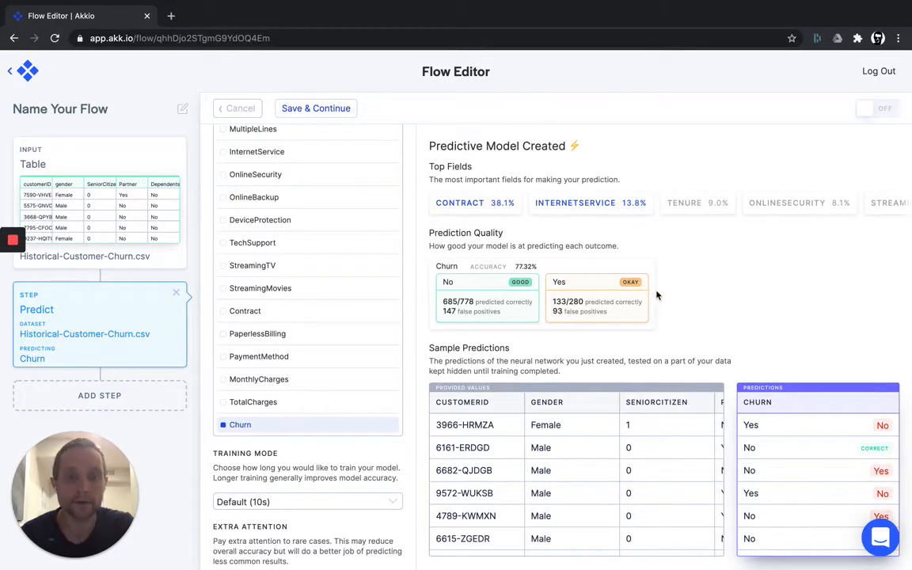
mouse_move(746, 412)
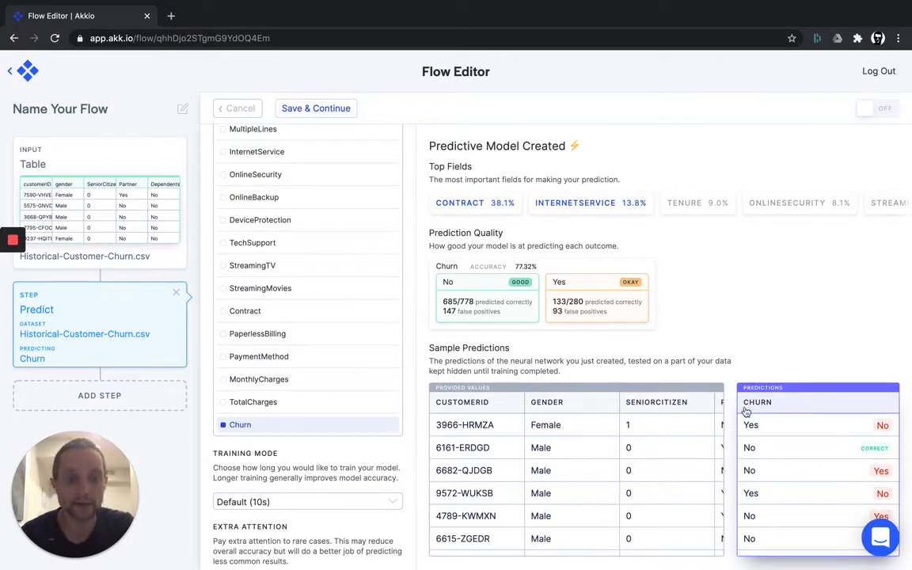
- Review Top Fields, Prediction Quality, and the Sample Predictions table for the churn model
scroll("down", 3)
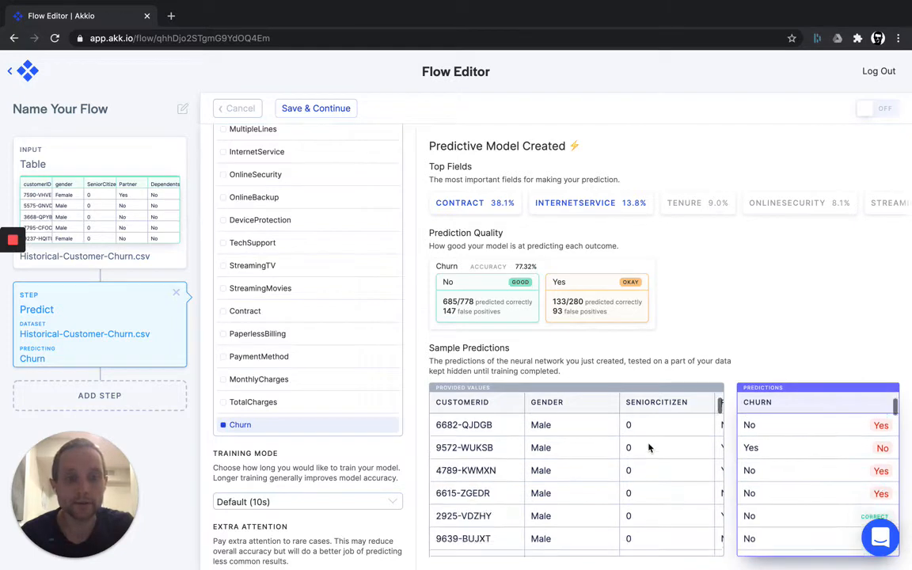
scroll("down", 3)
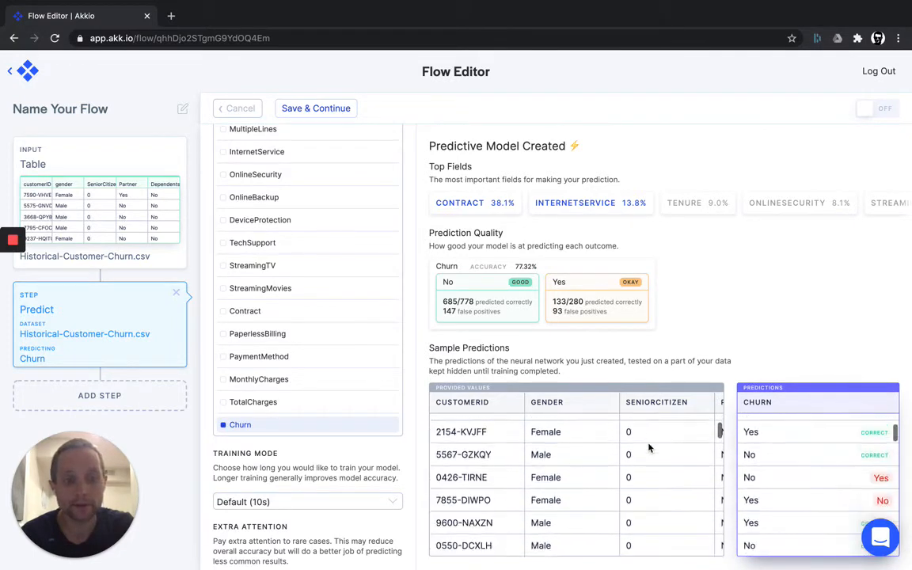
scroll("down", 3)
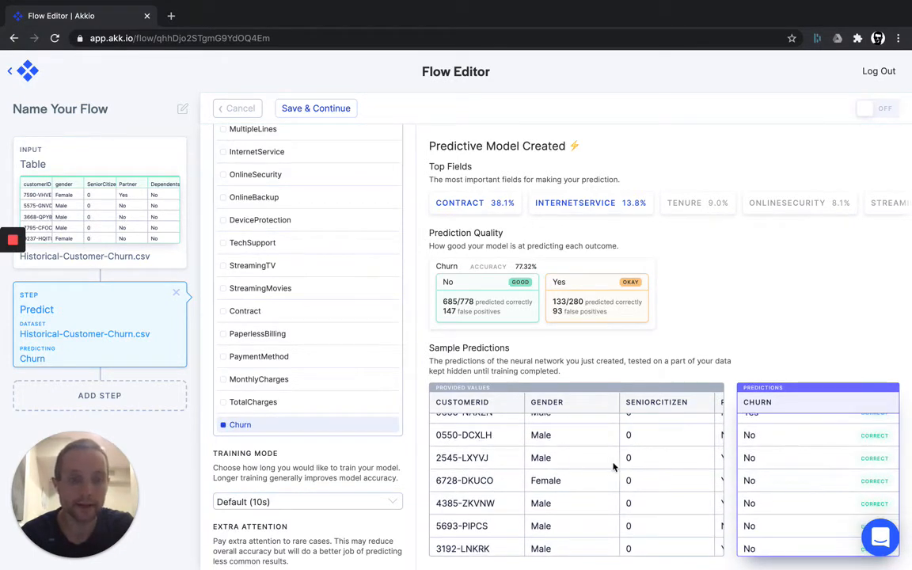
scroll("right", 3)
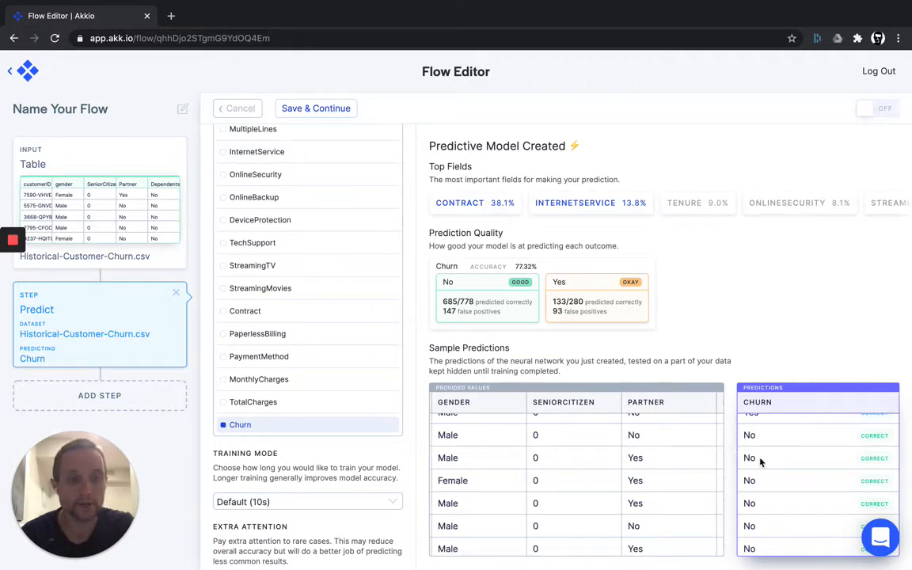
mouse_move(842, 462)
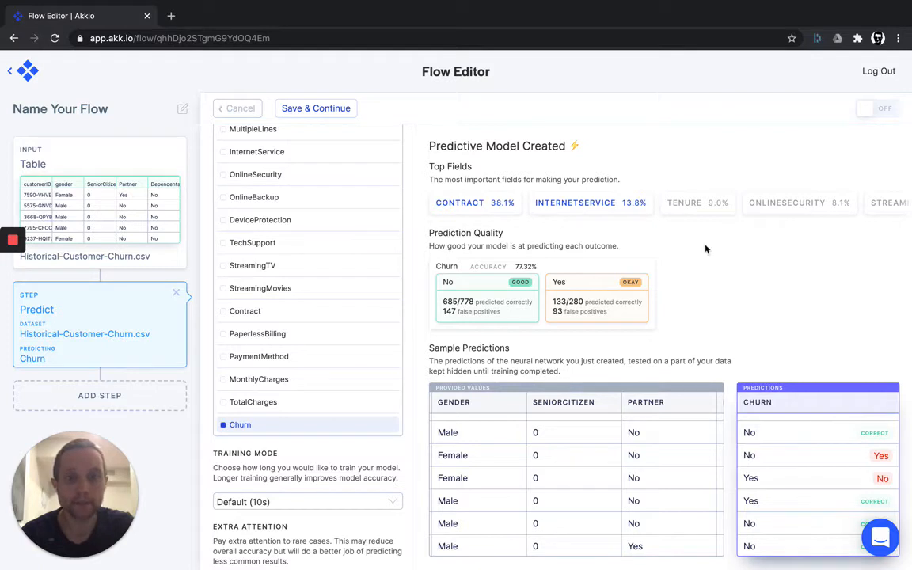
mouse_move(520, 152)
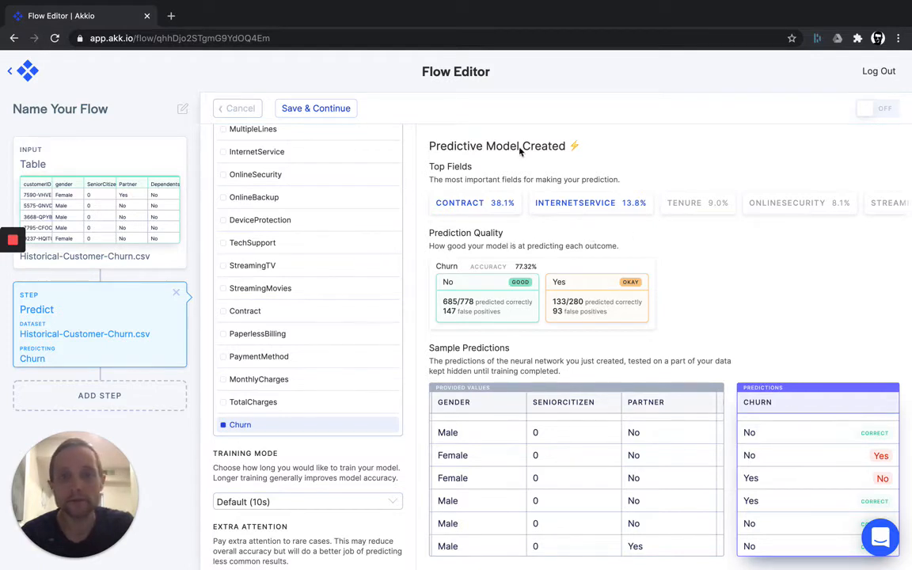
mouse_move(476, 230)
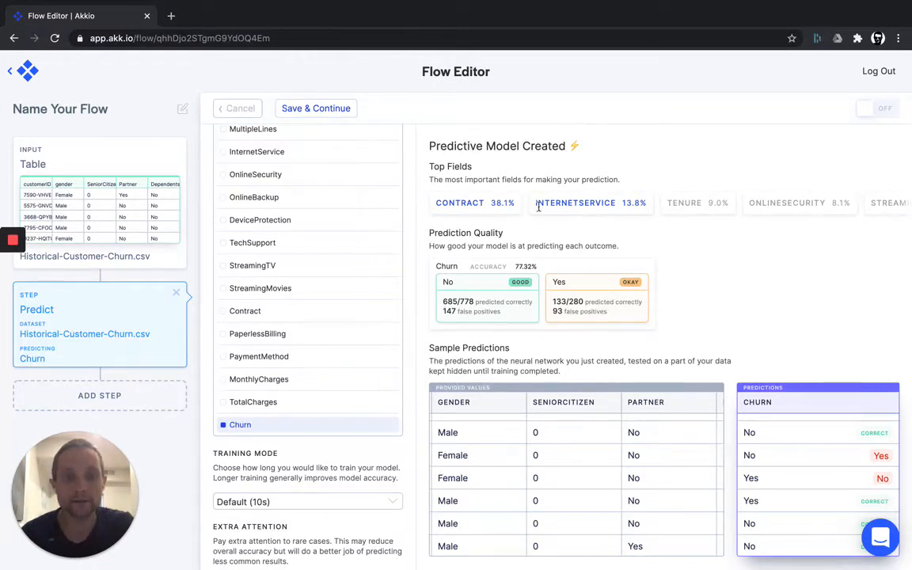
mouse_move(472, 196)
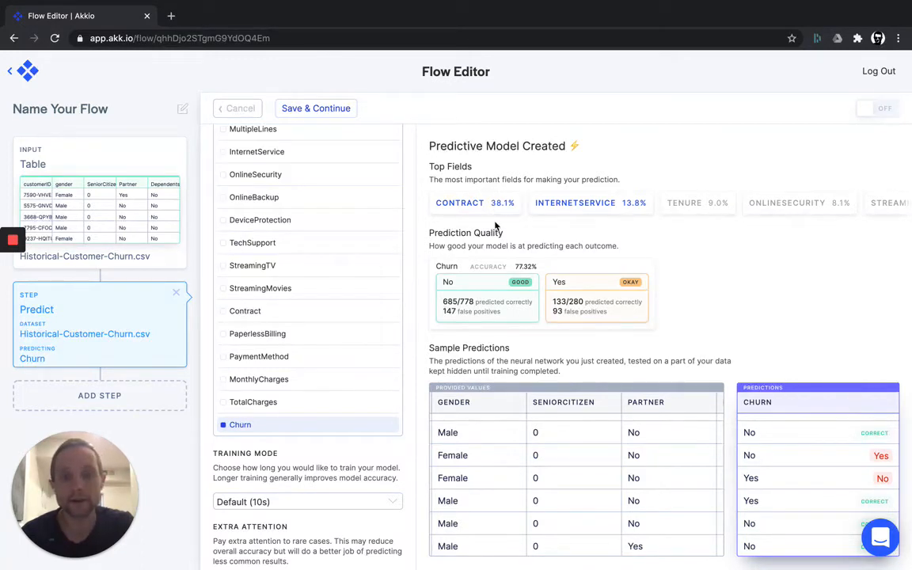
mouse_move(567, 235)
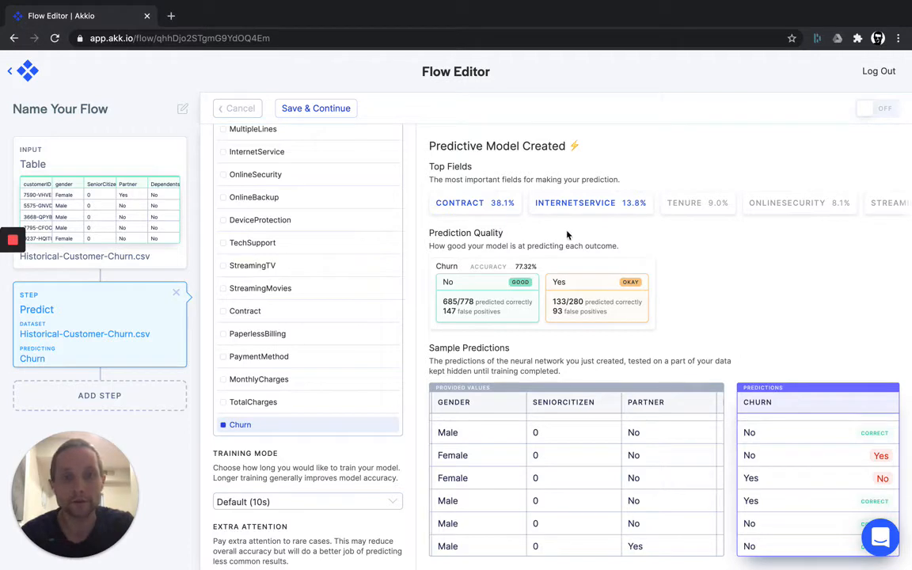
mouse_move(623, 204)
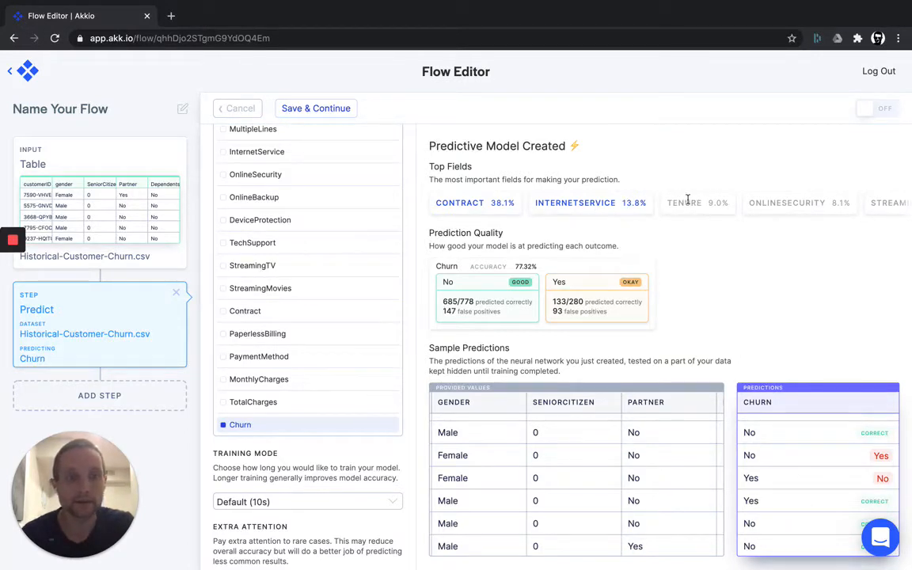
mouse_move(711, 203)
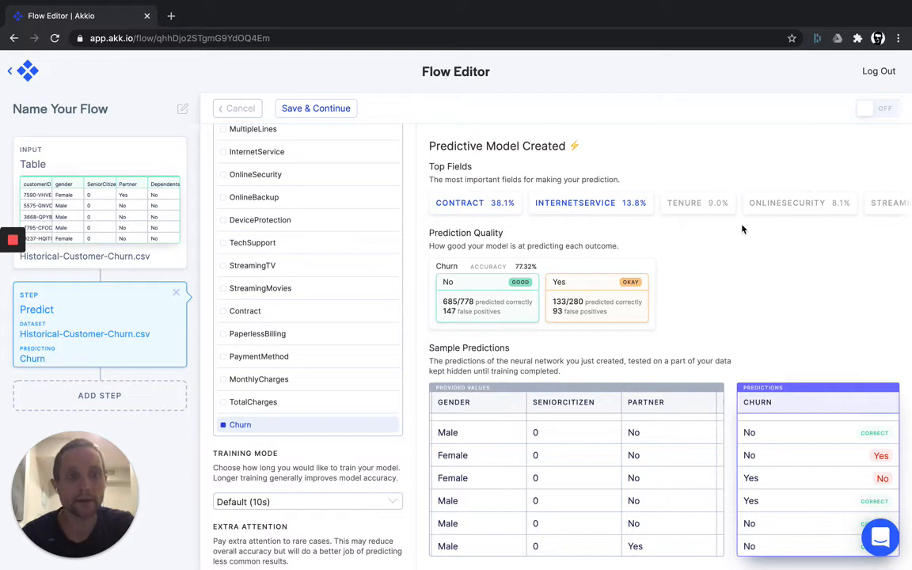
mouse_move(453, 243)
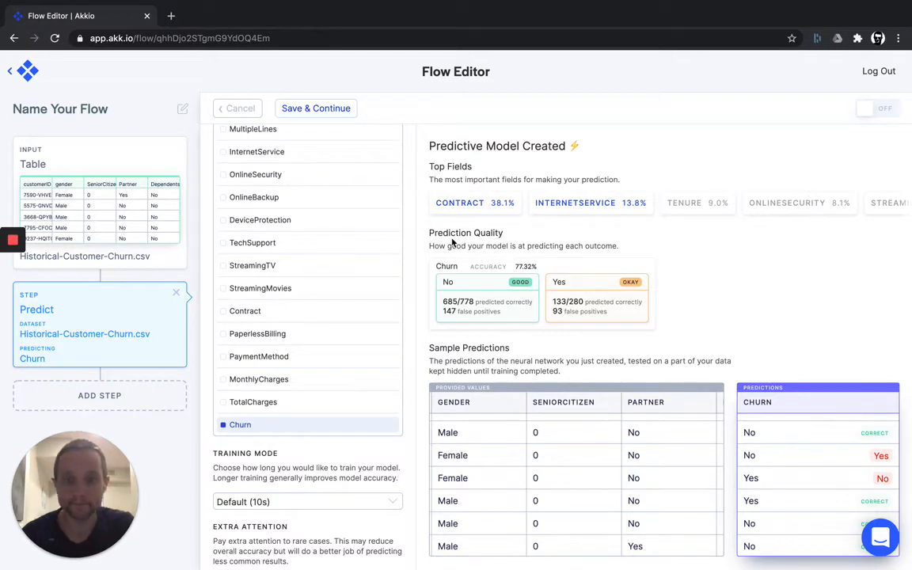
mouse_move(596, 356)
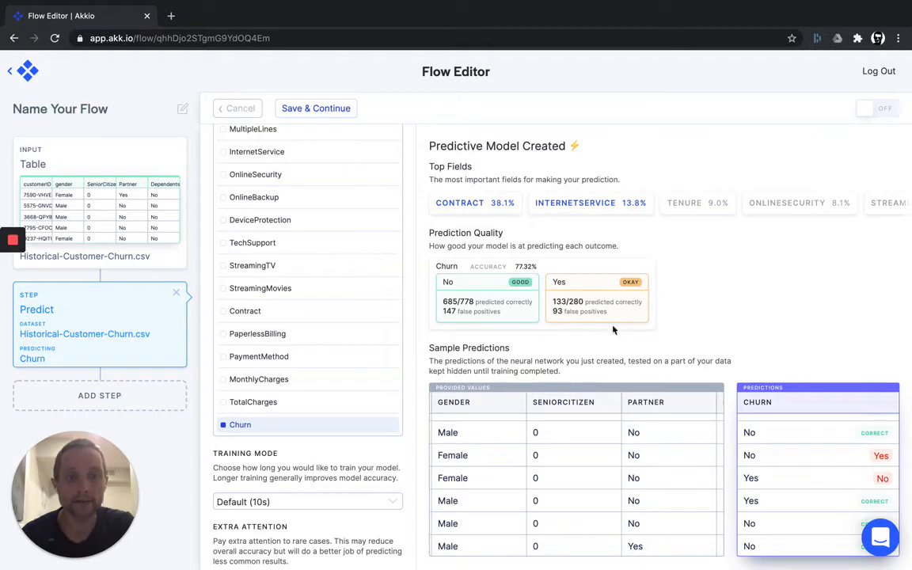
mouse_move(508, 346)
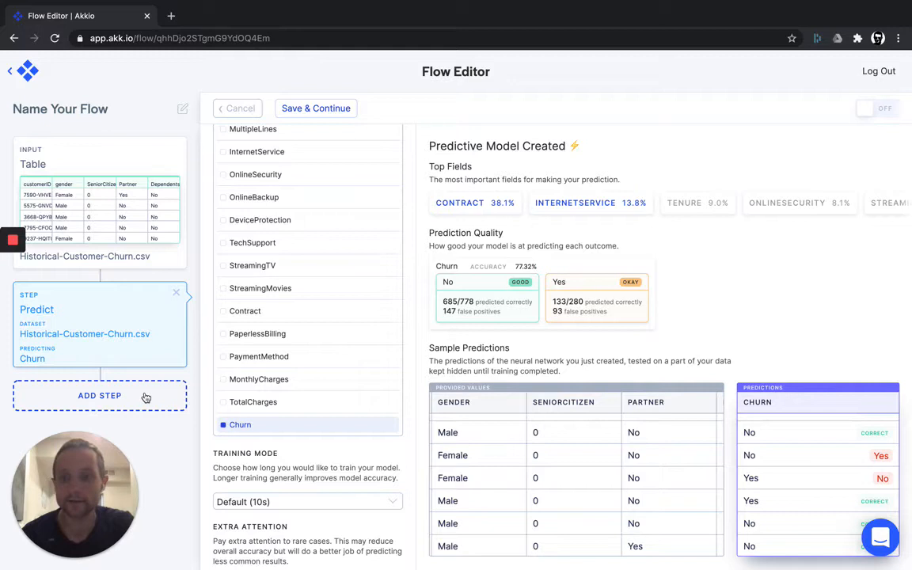
- Add a Web App output step after the Predict step
left_click(99, 395)
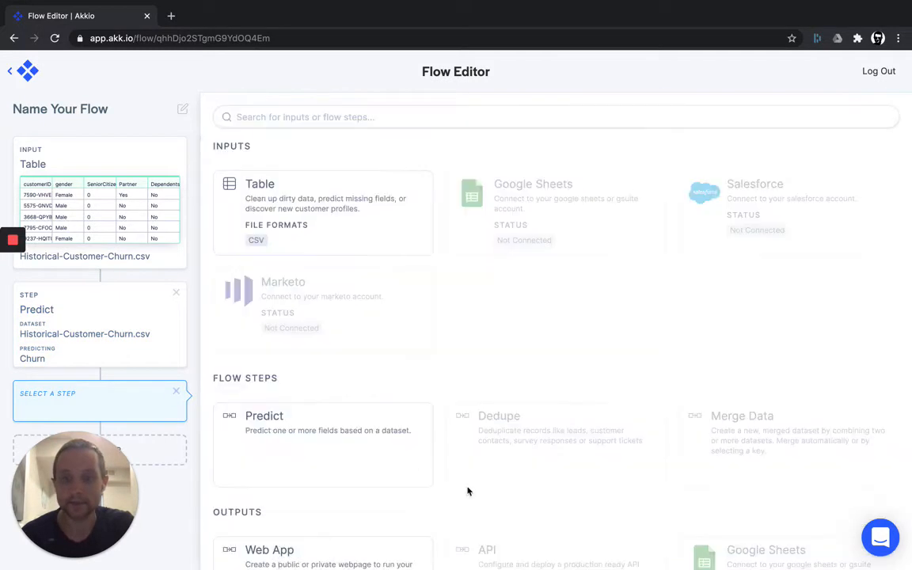
scroll("down", 3)
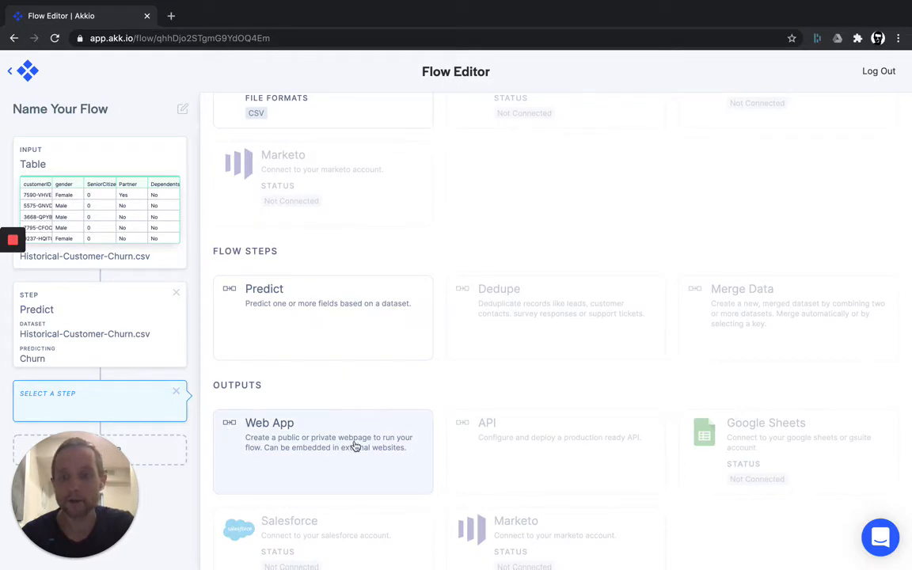
scroll("down", 3)
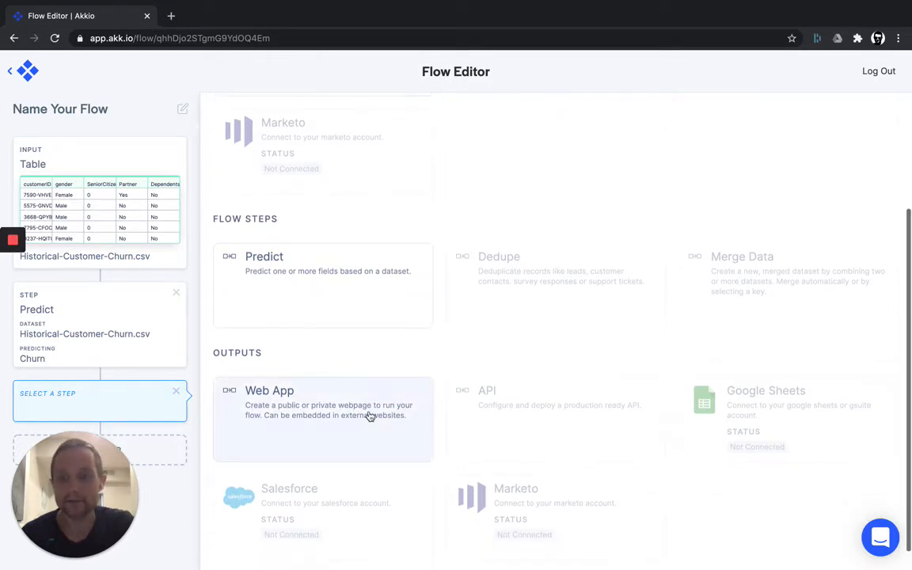
mouse_move(370, 425)
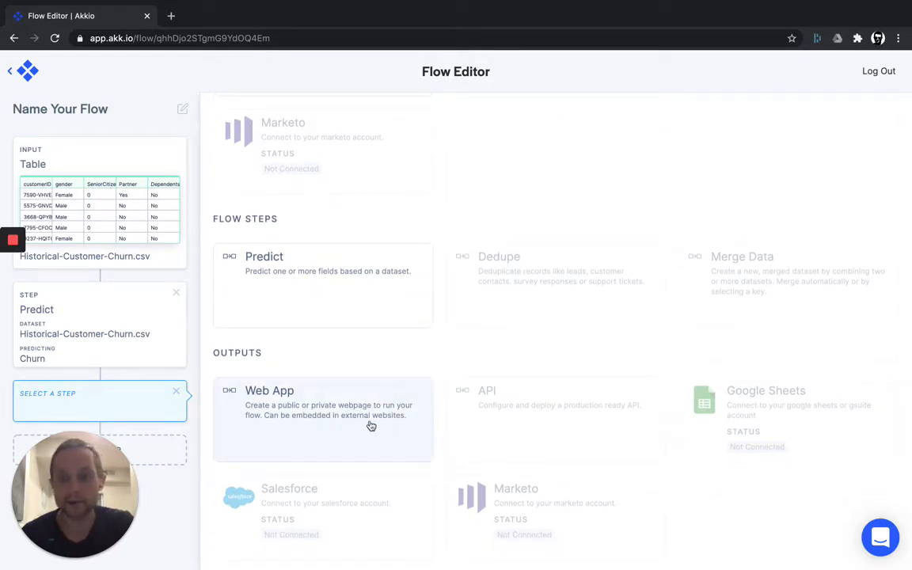
left_click(323, 402)
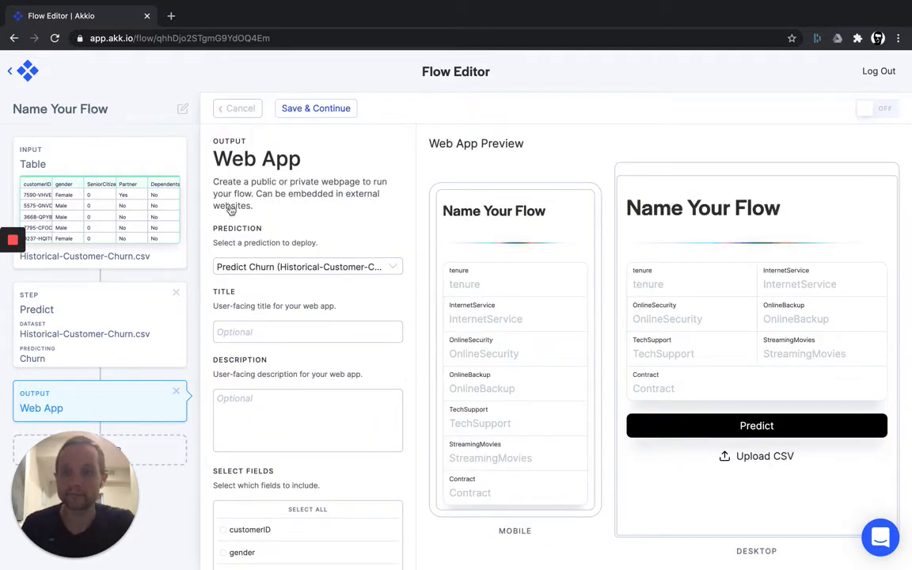
- Title the web app 'Churn Prediction'
left_click(308, 331)
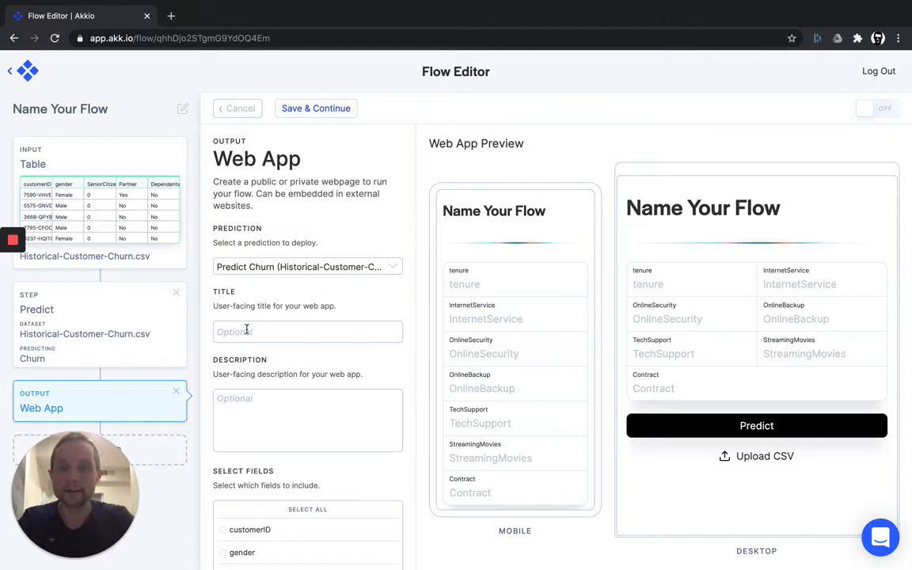
type("Ch")
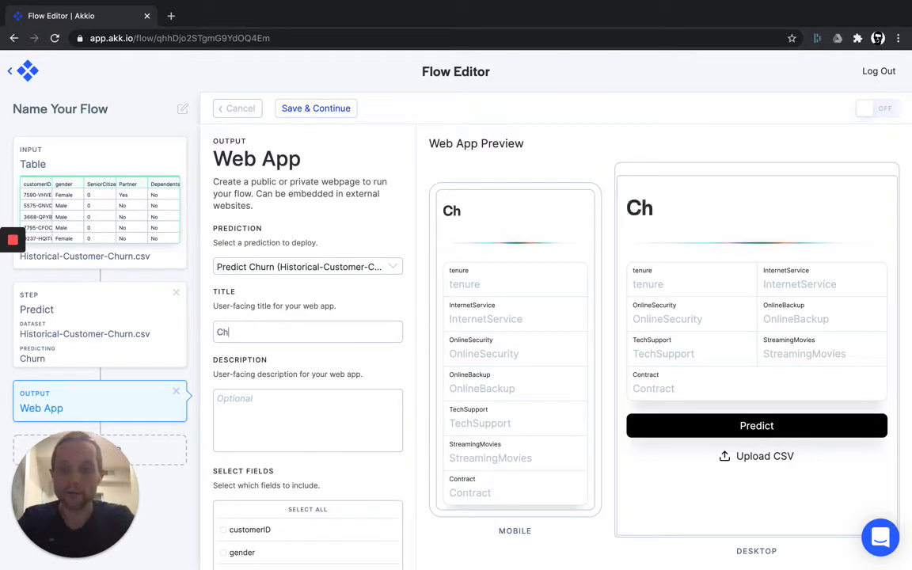
type("urn Prediction")
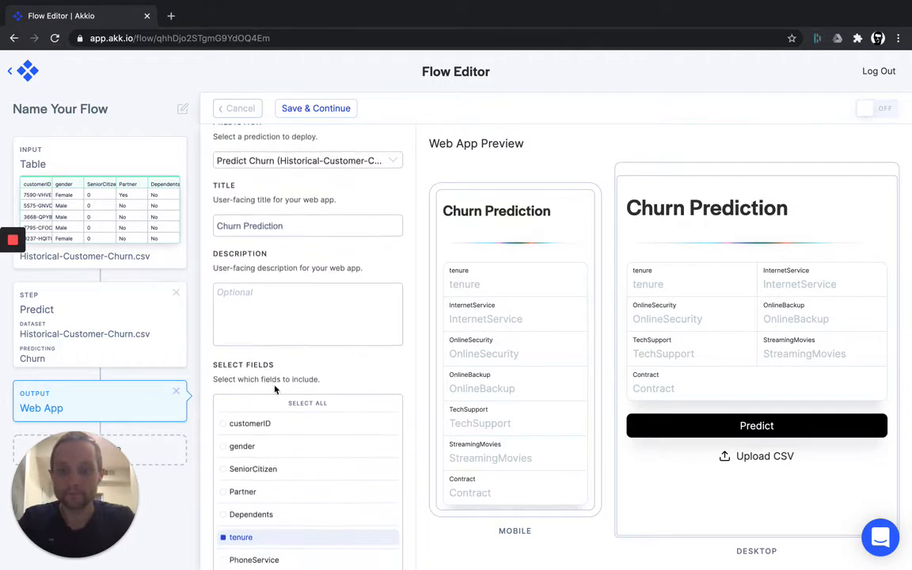
- Set Show Probability to Yes in the web app settings
scroll("down", 3)
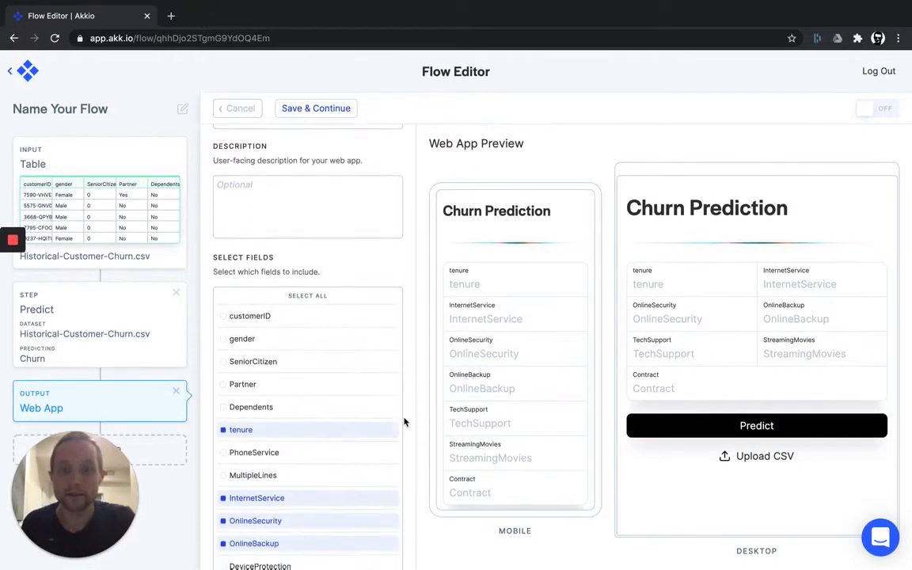
scroll("down", 3)
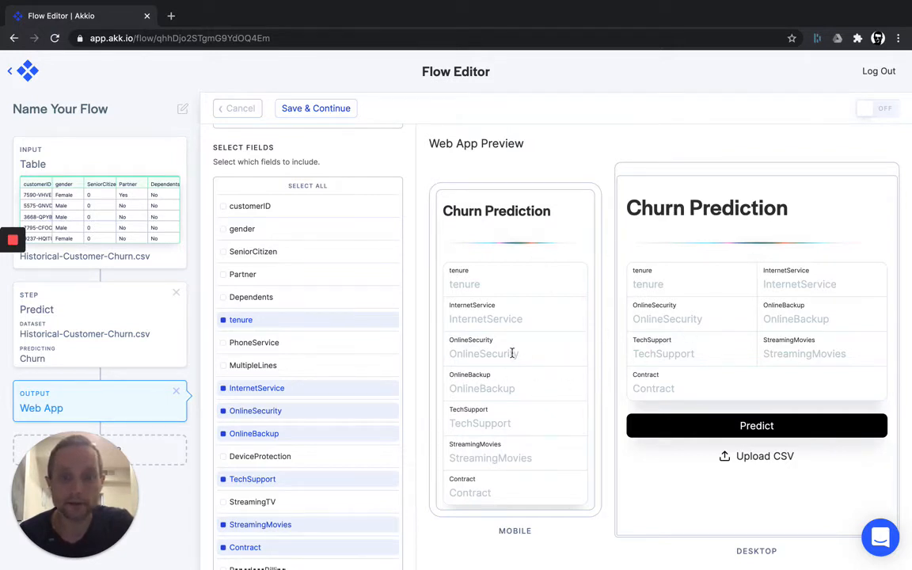
mouse_move(804, 272)
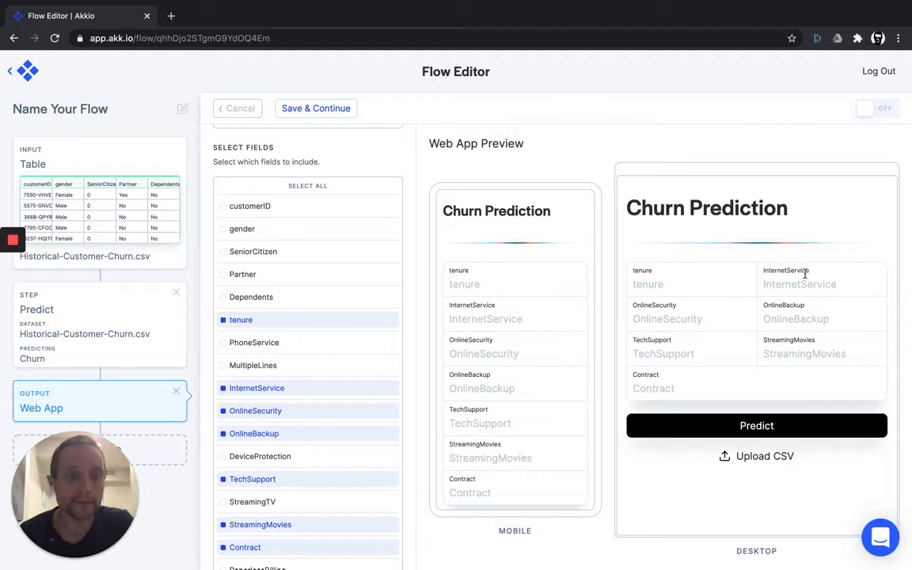
mouse_move(451, 338)
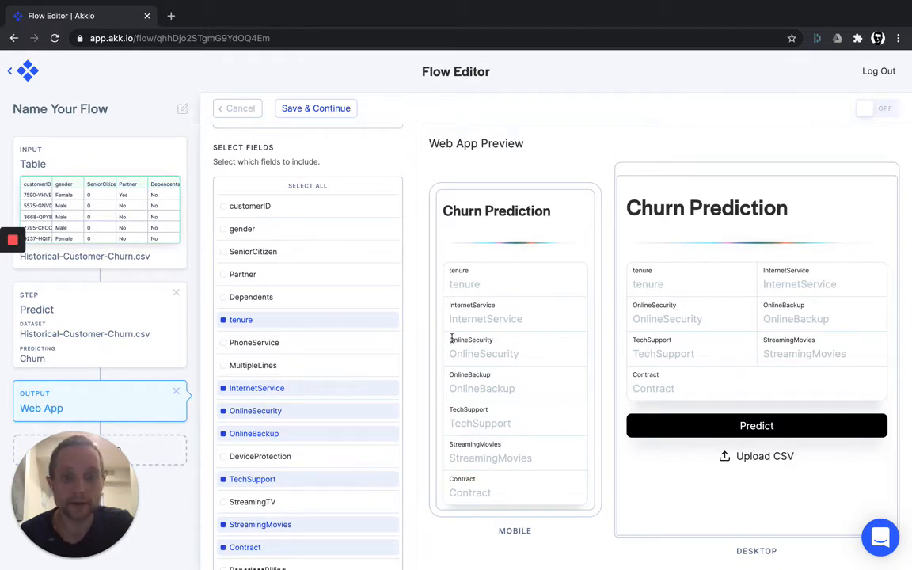
scroll("down", 3)
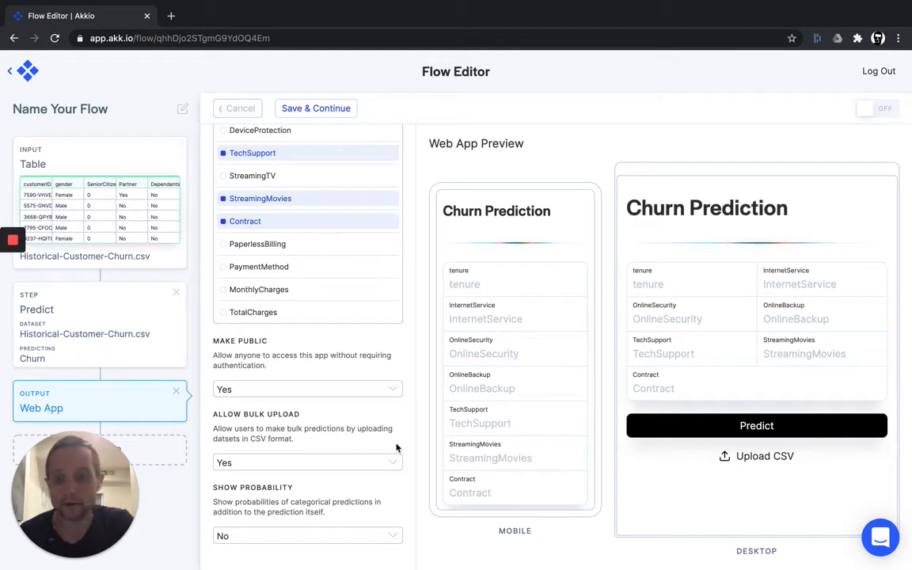
mouse_move(304, 422)
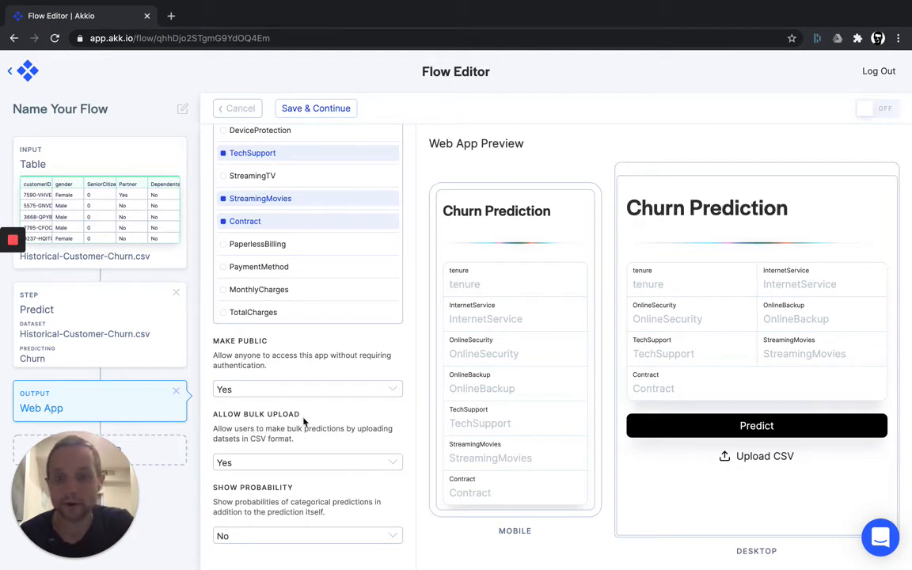
left_click(308, 535)
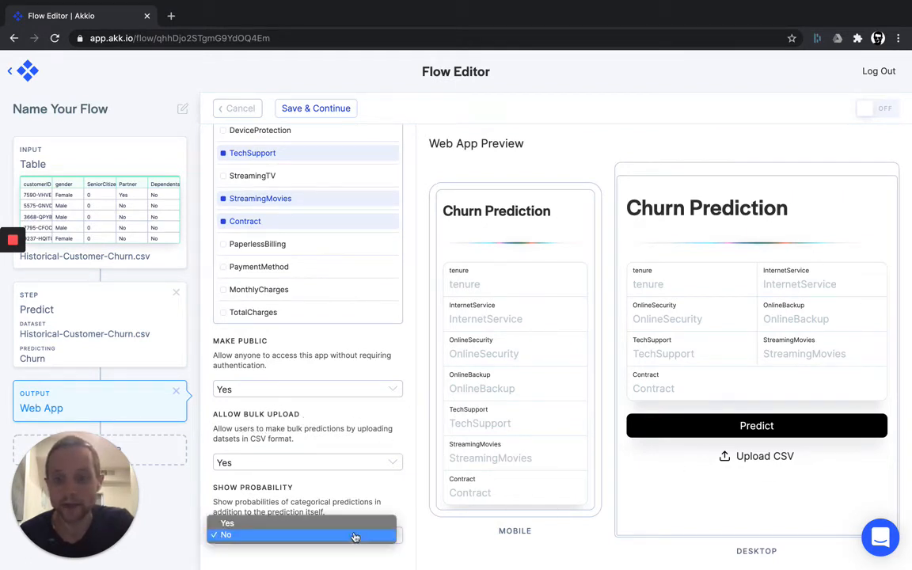
left_click(227, 522)
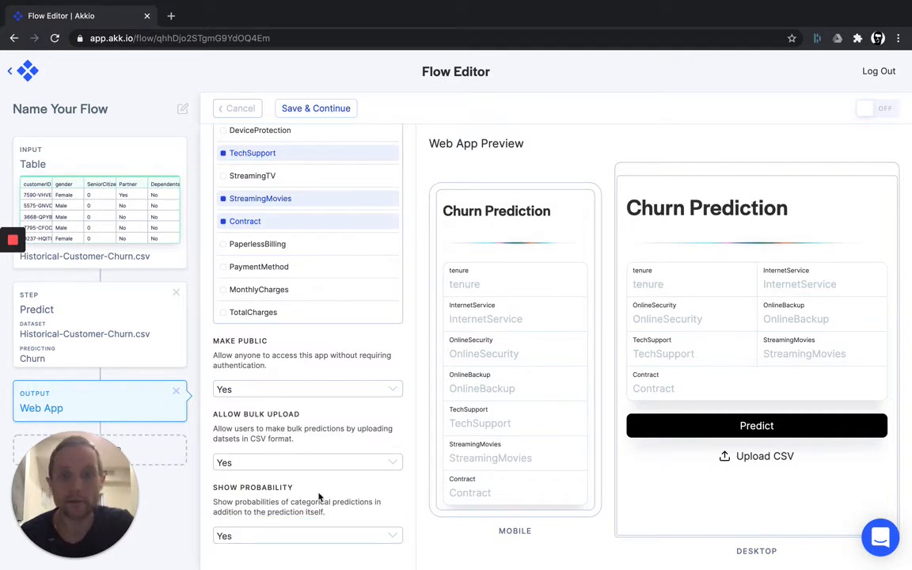
mouse_move(323, 484)
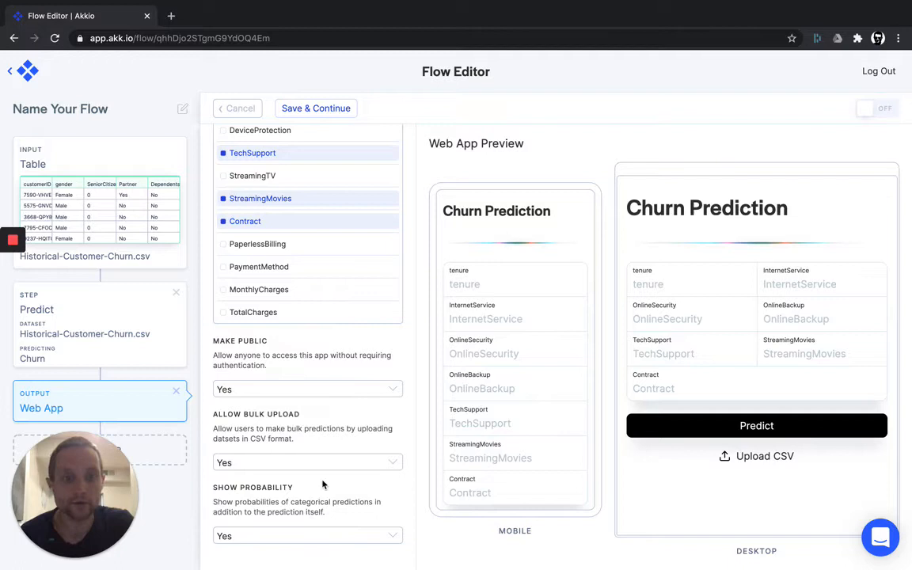
mouse_move(580, 146)
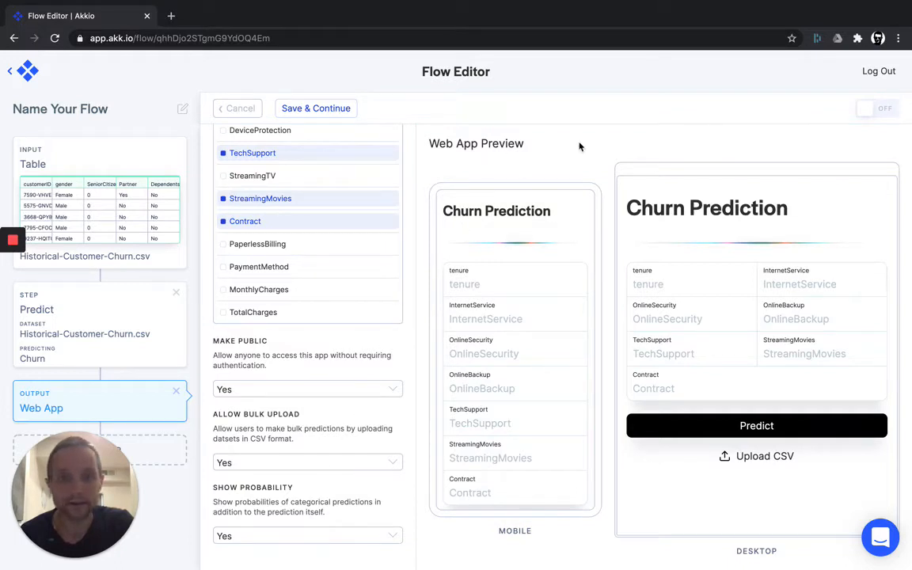
- Deploy the flow and open the live Churn Prediction app via its URL
left_click(876, 108)
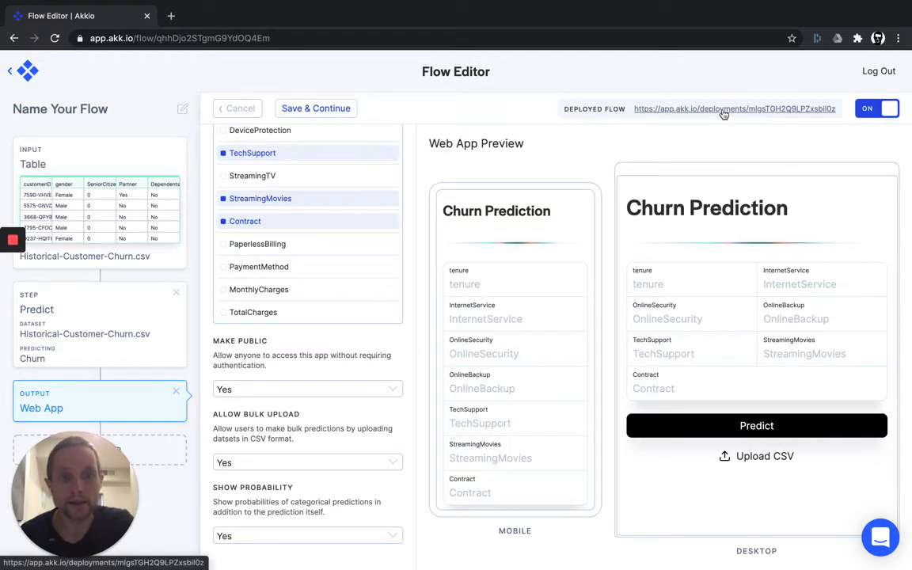
left_click(734, 108)
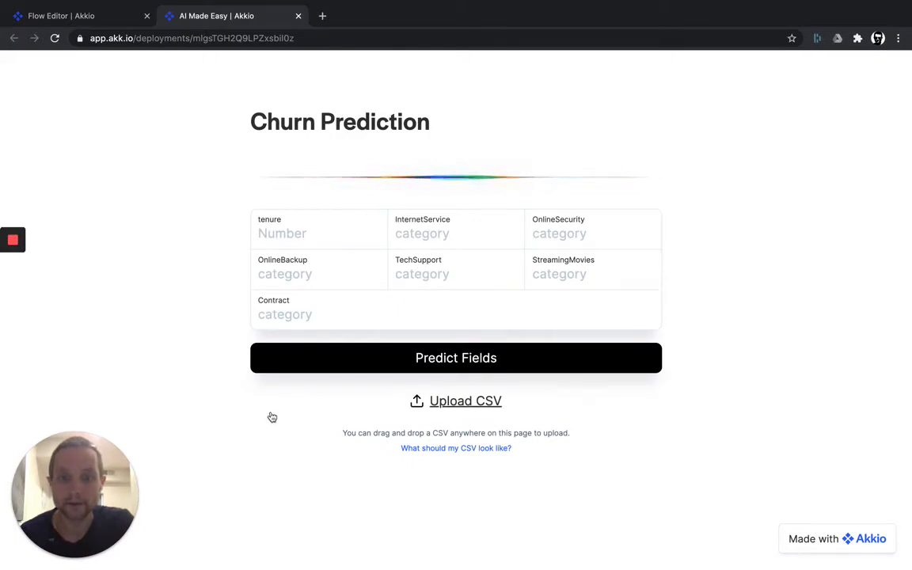
mouse_move(686, 430)
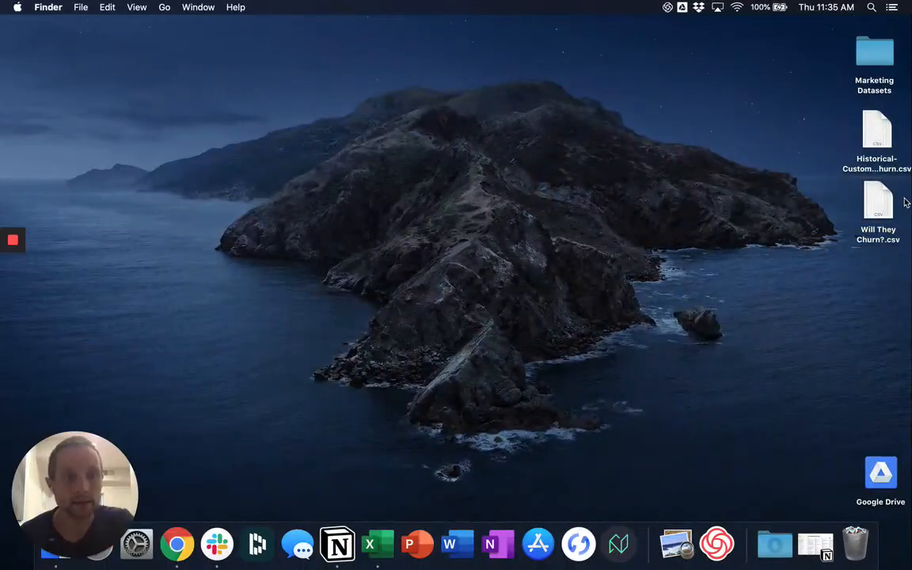
- Open 'Will They Churn?.csv' from the desktop to inspect it
double_click(878, 204)
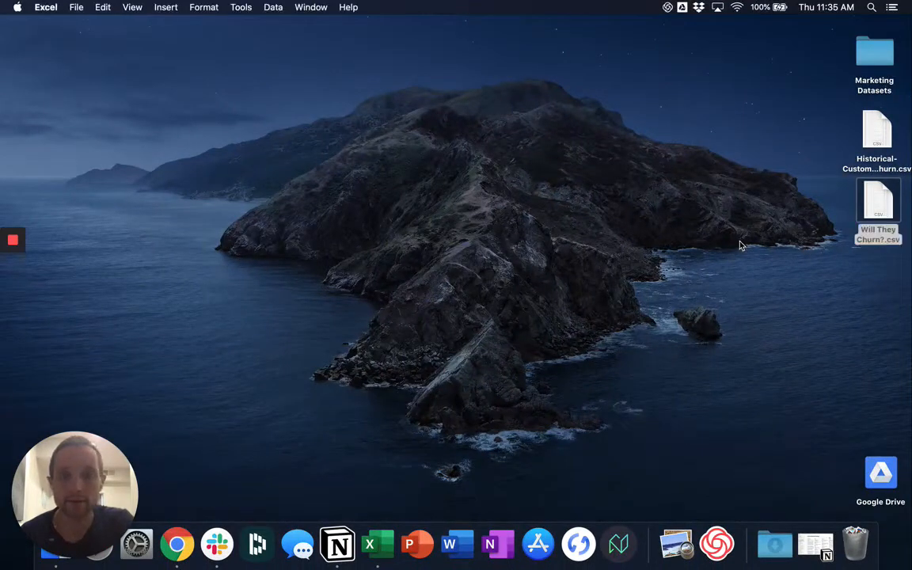
mouse_move(842, 195)
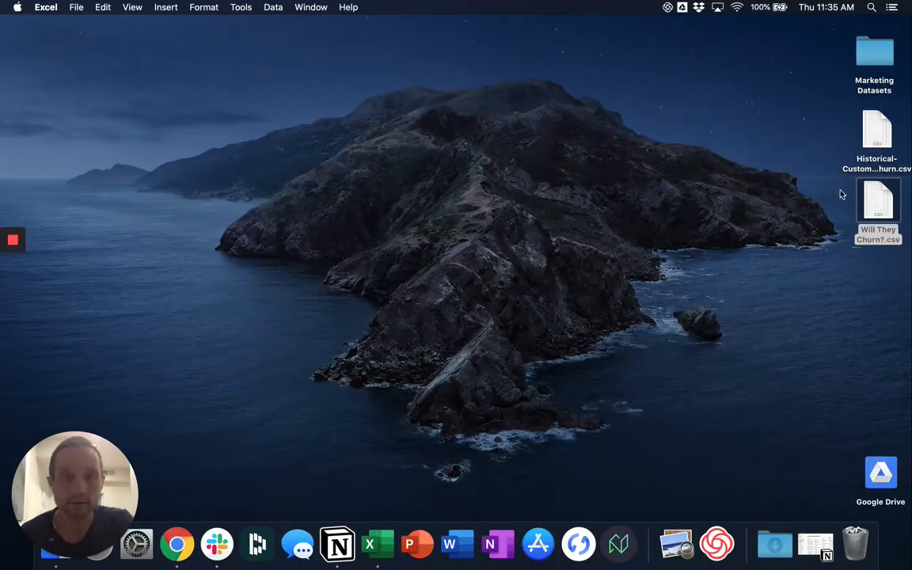
double_click(878, 201)
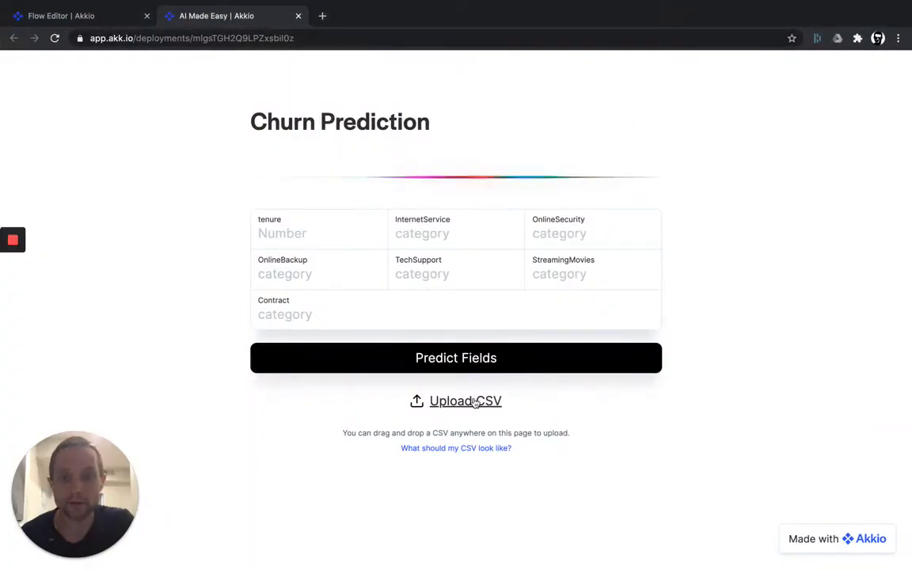
- Upload 'Will They Churn?.csv' to the web app for scoring
left_click(456, 400)
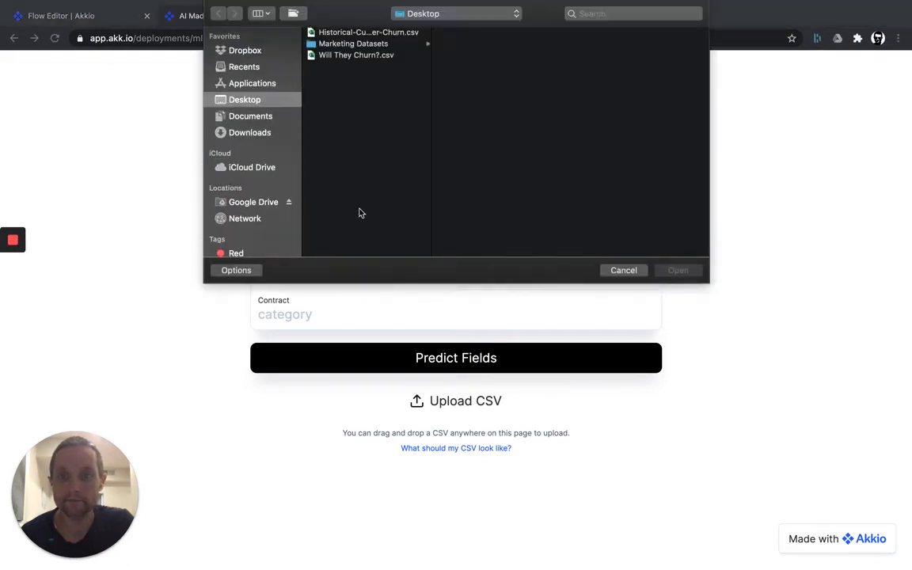
left_click(355, 55)
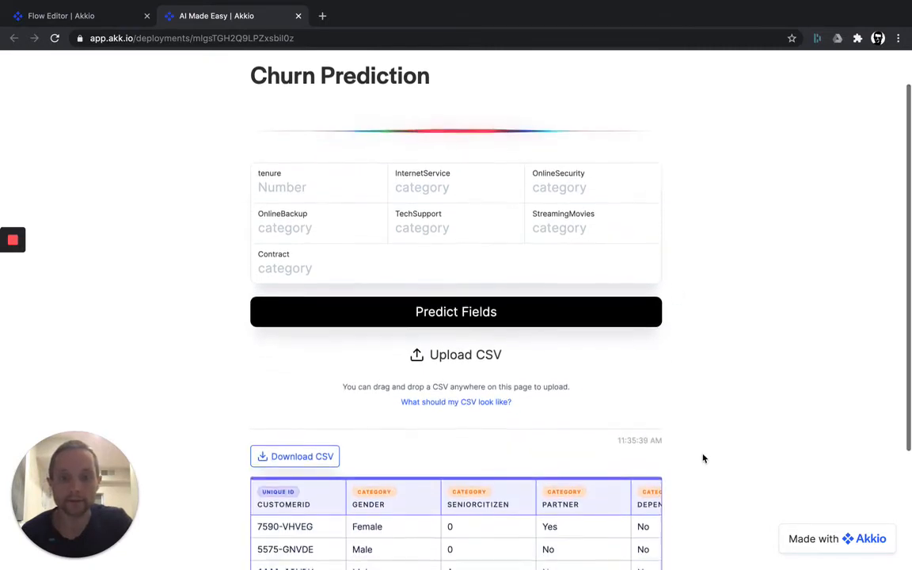
- Scroll the results table across to the Churn column and download the predictions as CSV
scroll("down", 3)
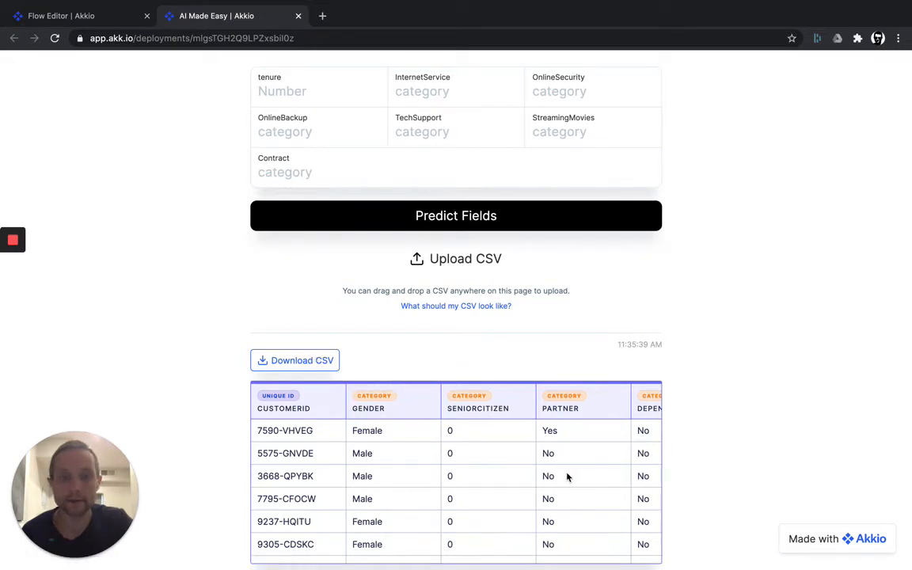
scroll("right", 3)
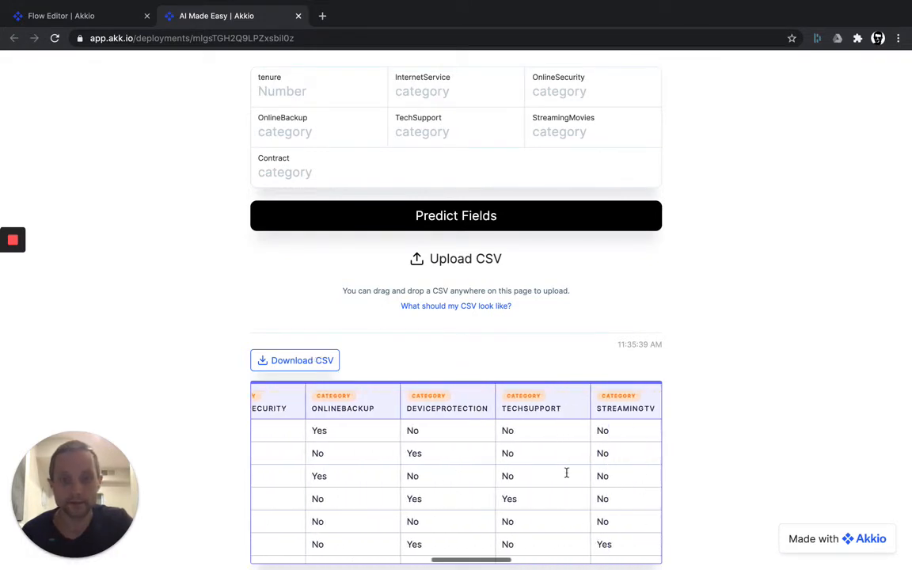
scroll("right", 3)
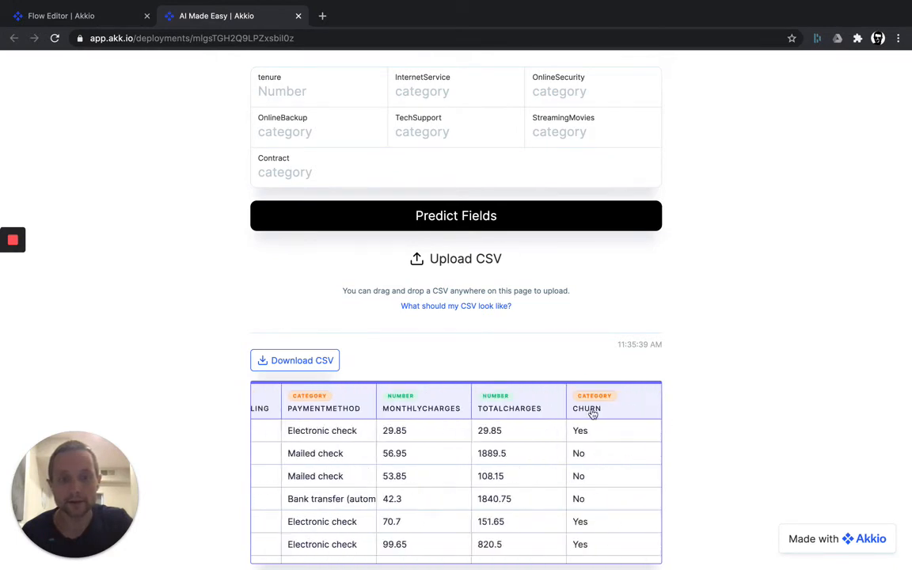
mouse_move(378, 460)
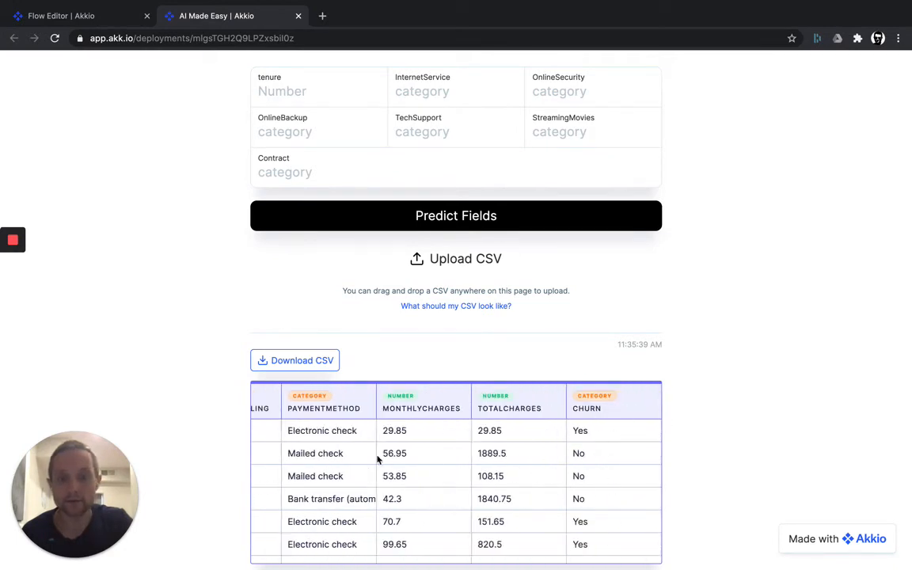
mouse_move(294, 360)
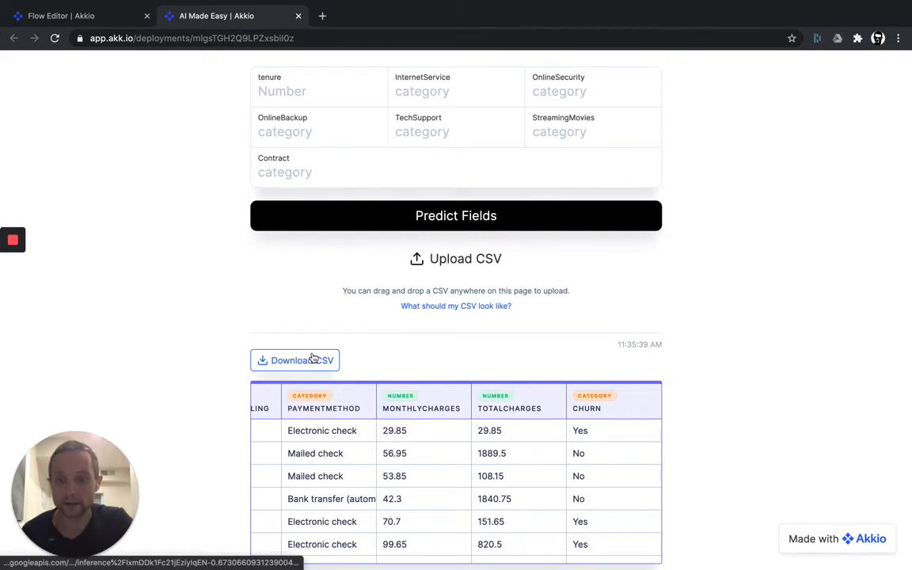
left_click(295, 360)
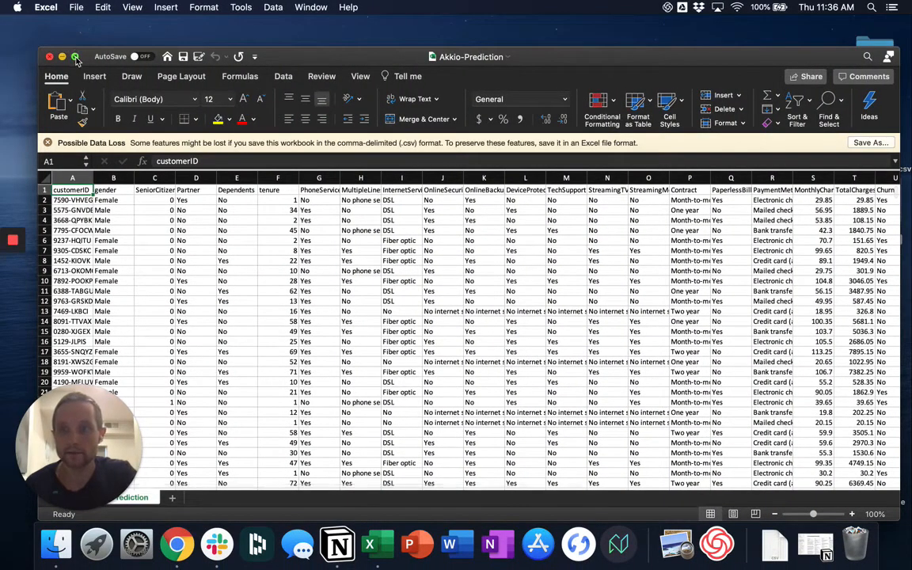
- Maximize Excel and delete the 'Probability Churn is No' column, keeping 'Probability Churn is Yes'
left_click(76, 57)
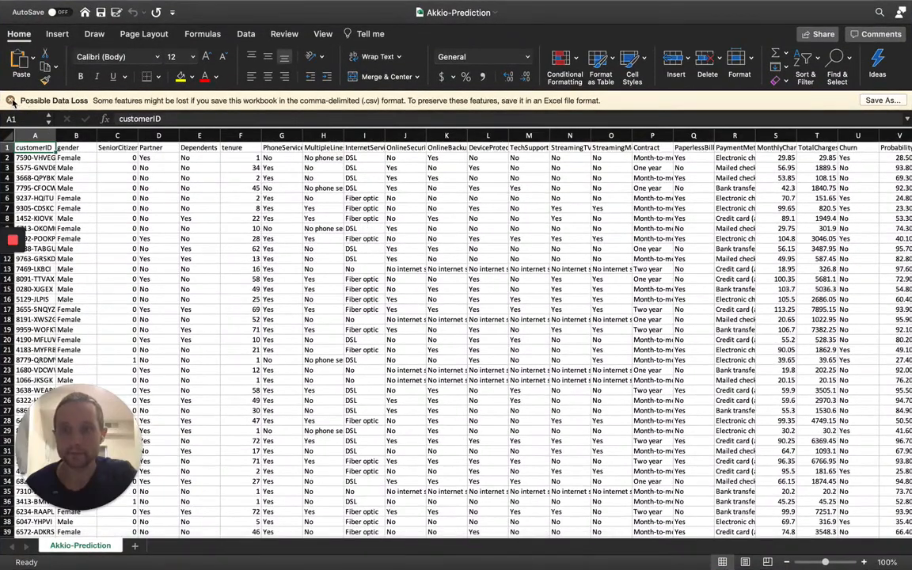
scroll("right", 3)
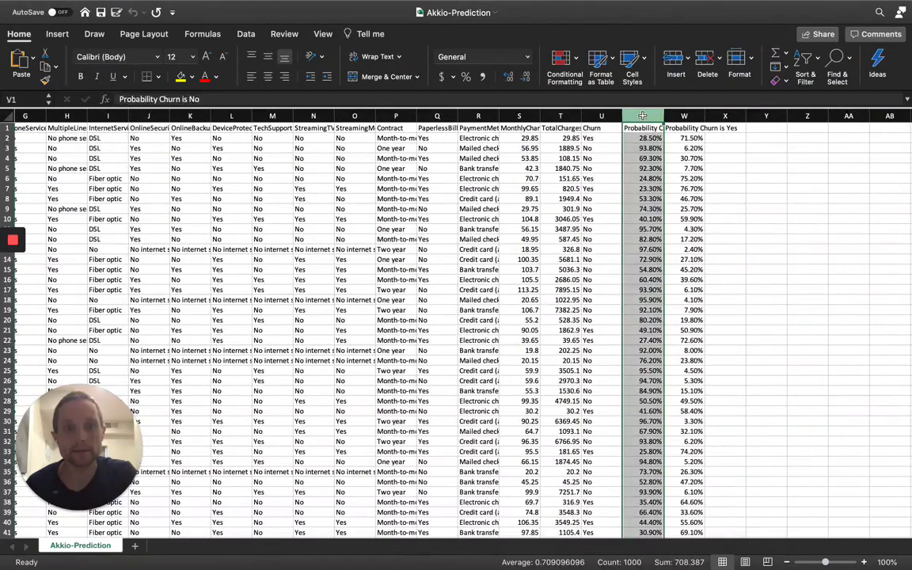
left_click(683, 116)
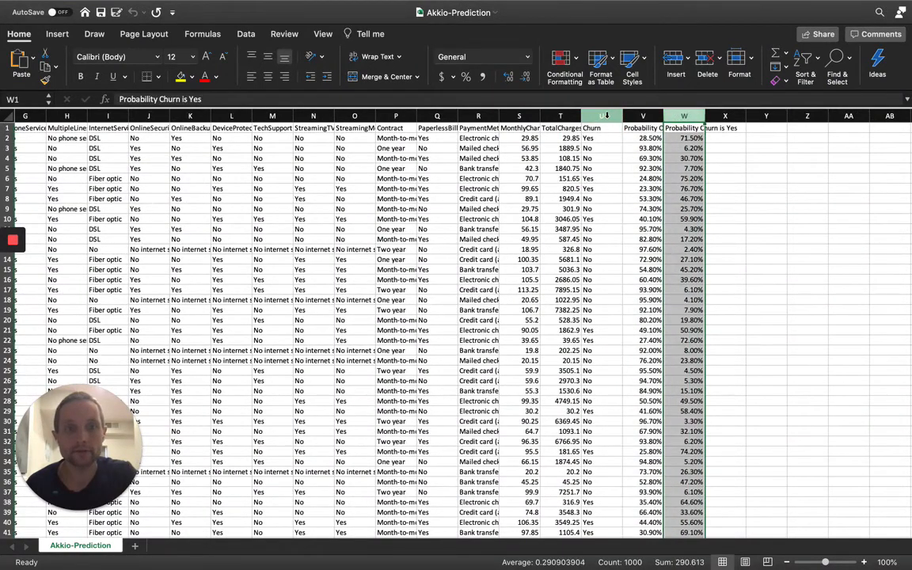
left_click(602, 115)
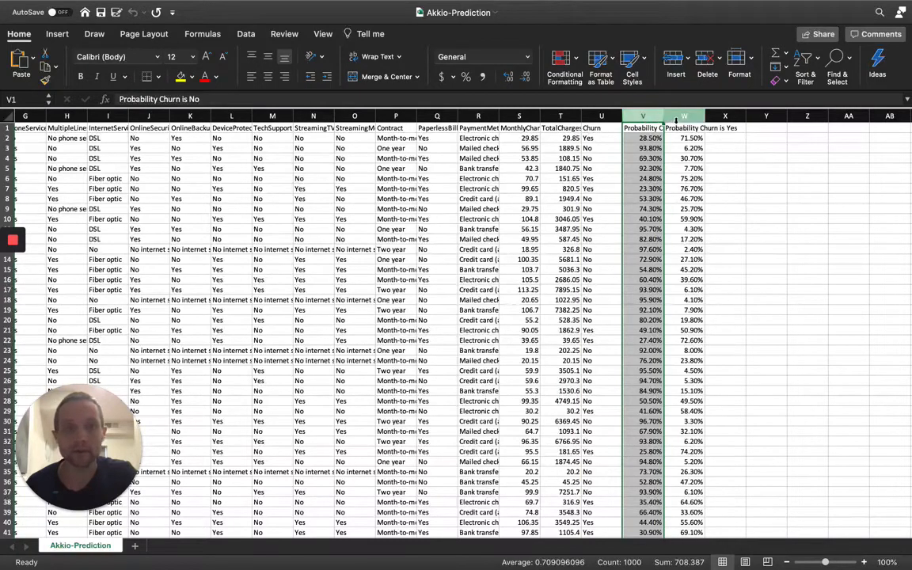
left_click(684, 115)
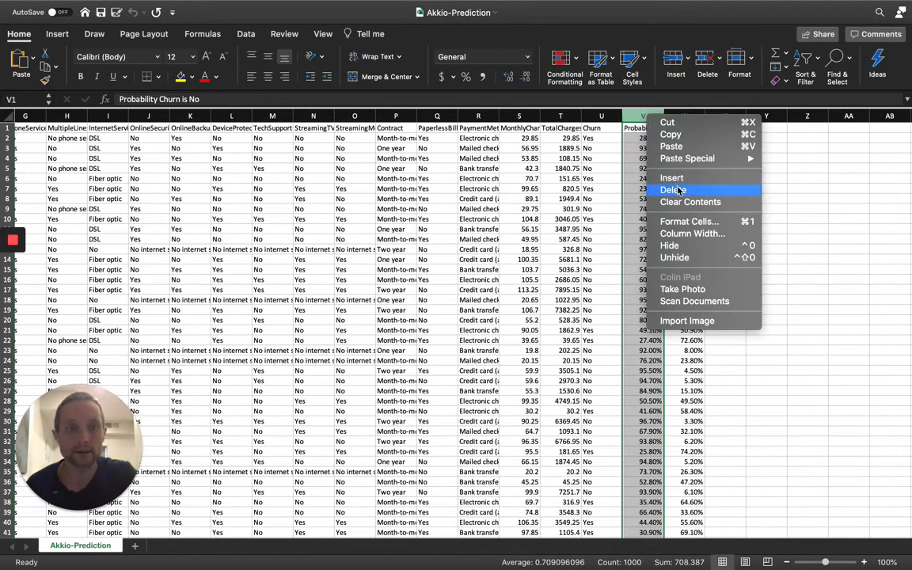
left_click(673, 190)
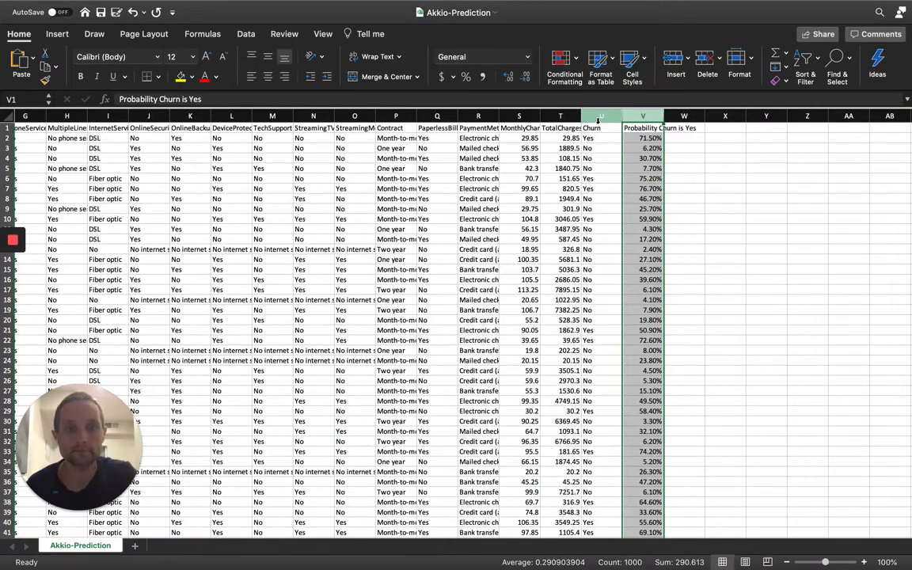
left_click(600, 128)
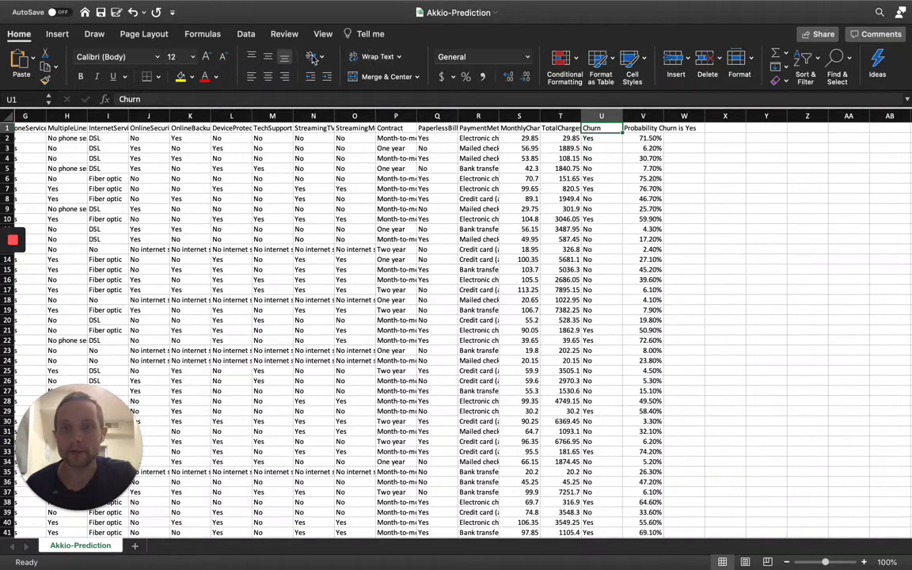
- Filter Churn to Yes, leaving 217 churners, and rank by 'Probability Churn is Yes' descending
left_click(245, 33)
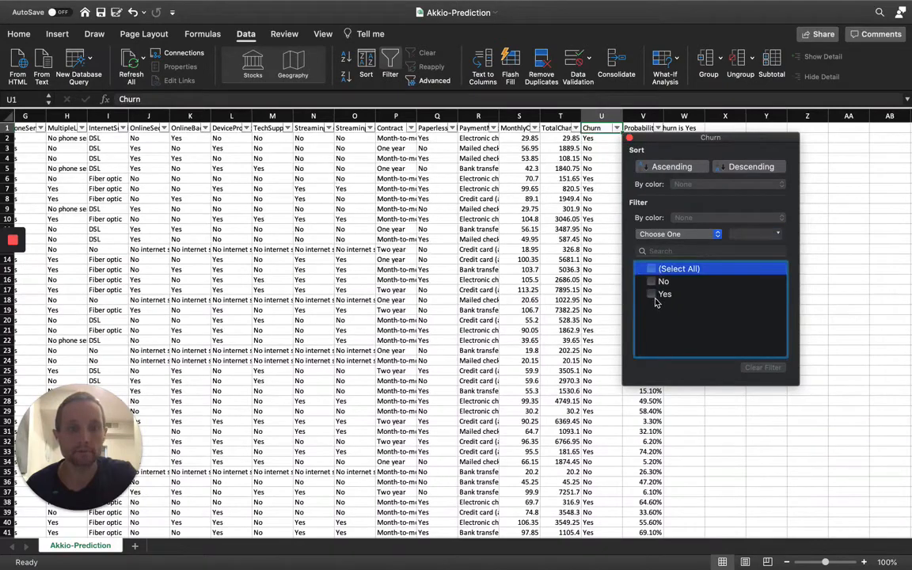
left_click(664, 294)
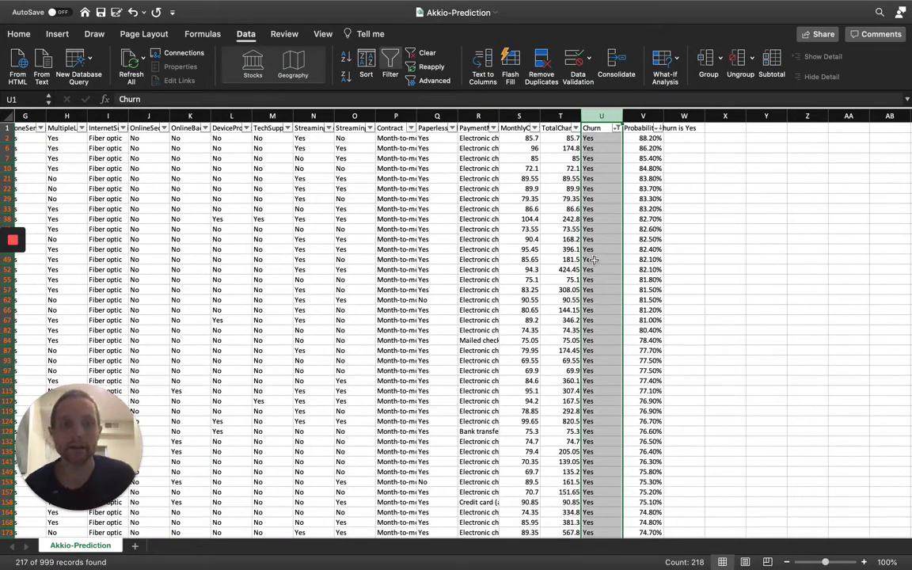
mouse_move(683, 195)
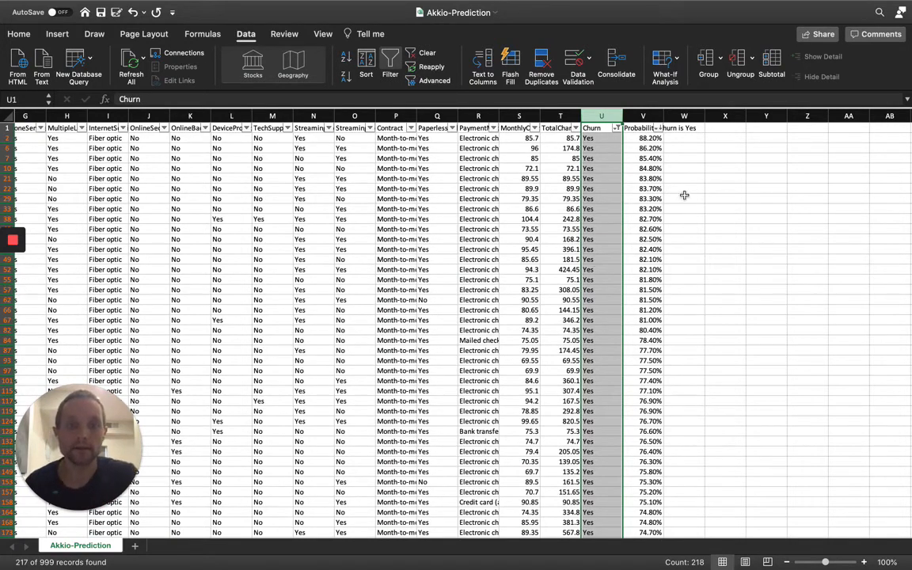
left_click(643, 116)
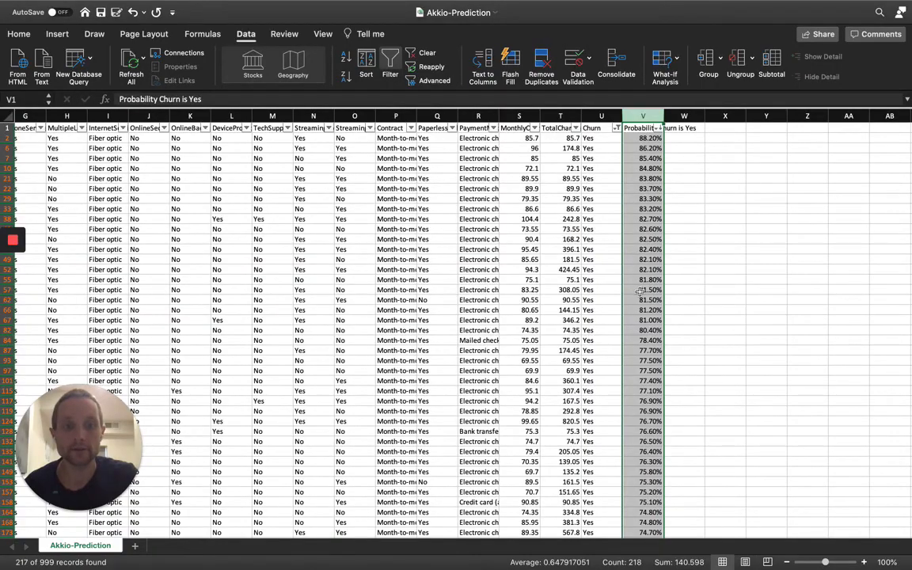
scroll("down", 3)
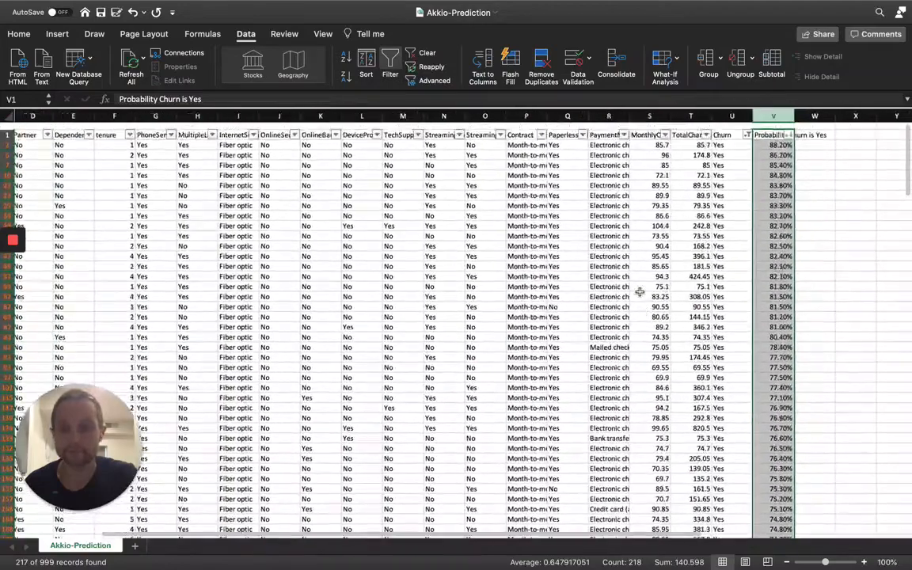
scroll("down", 3)
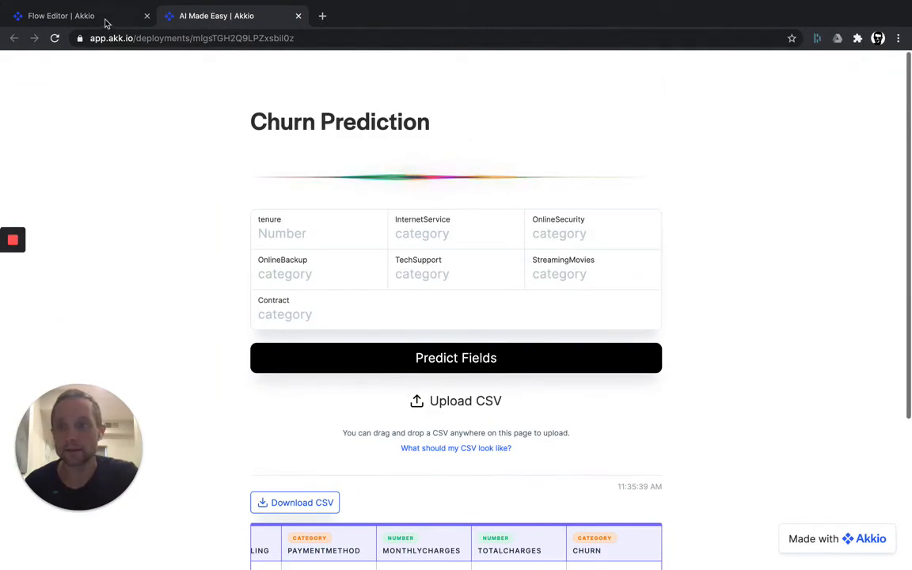
- Return to the Flow Editor tab and browse the Top Fields strip, led by Contract at 38.1%
left_click(61, 16)
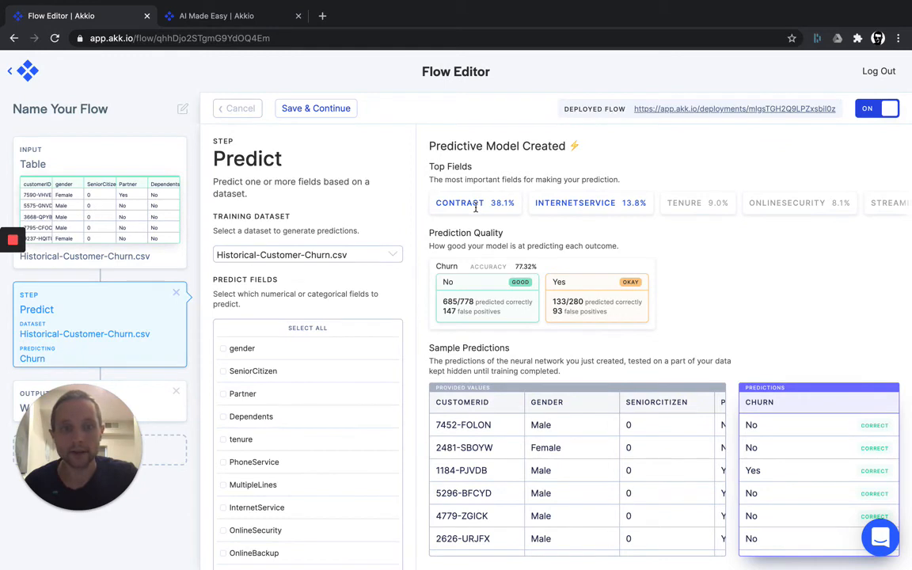
mouse_move(807, 202)
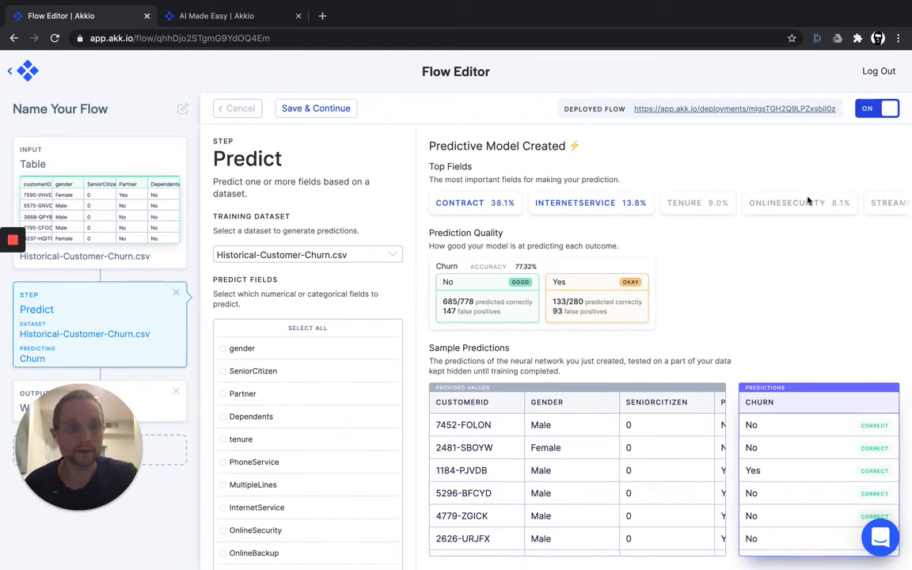
scroll("right", 3)
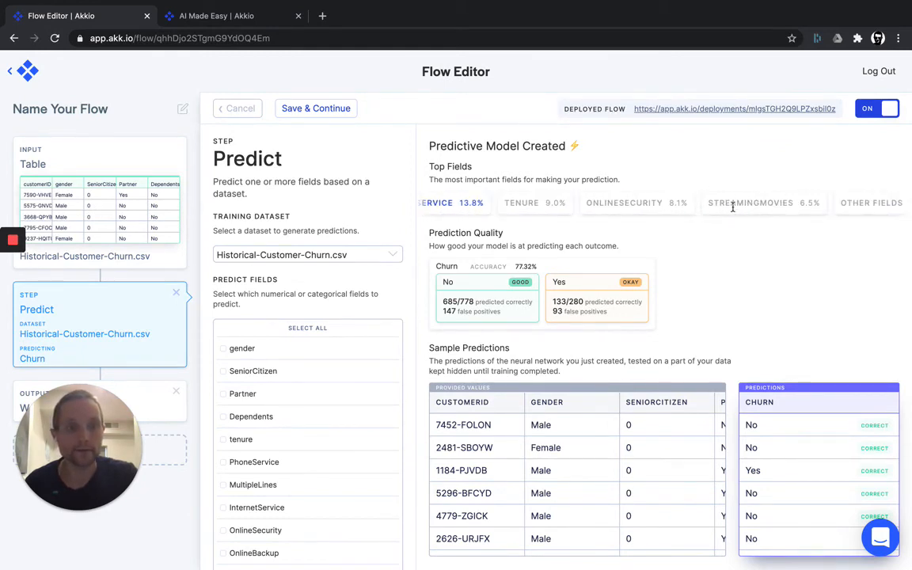
scroll("left", 3)
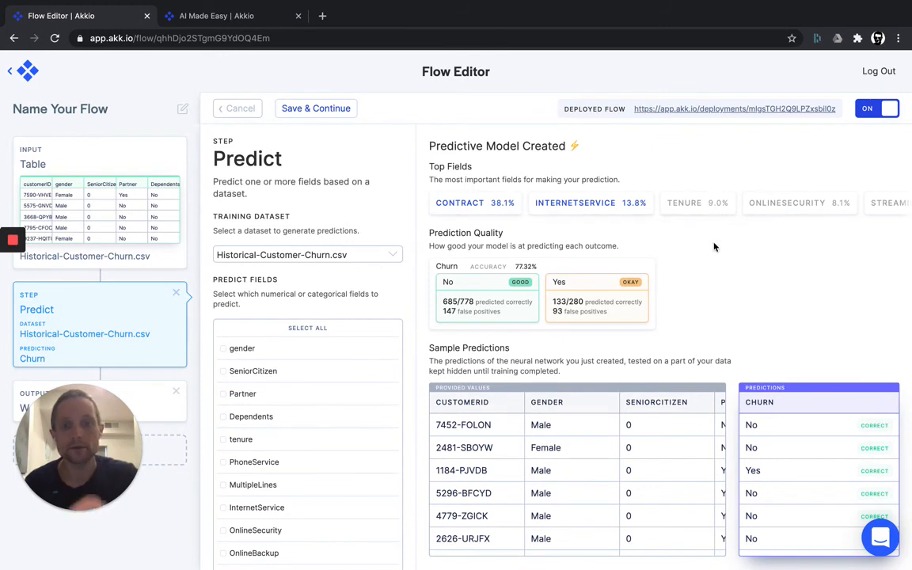